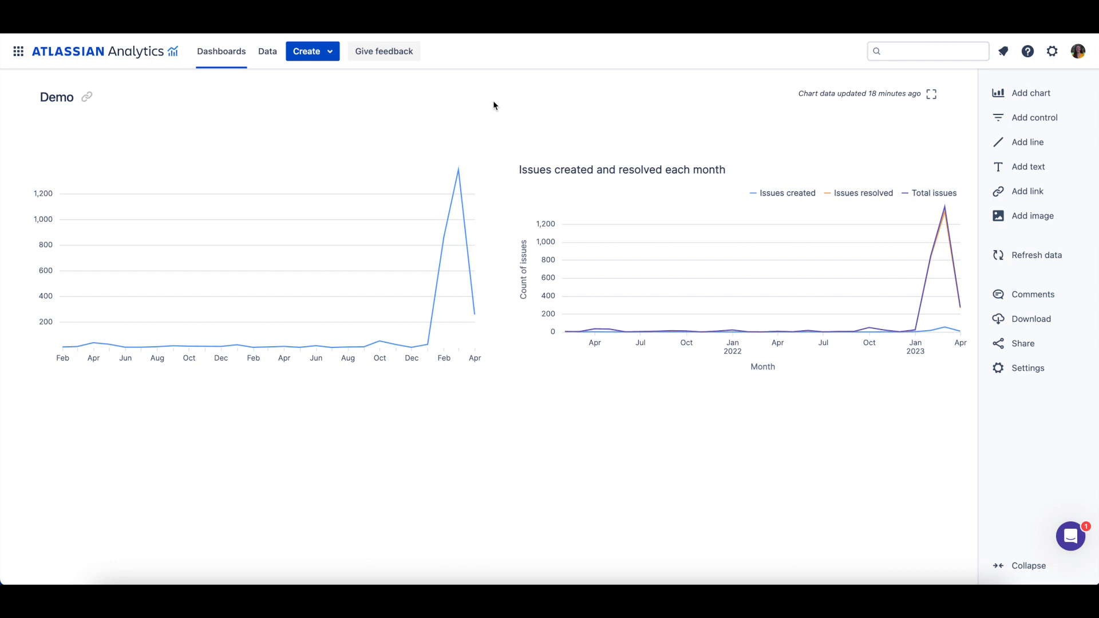
{"action": "mouse_move", "coordinate": [494, 106]}
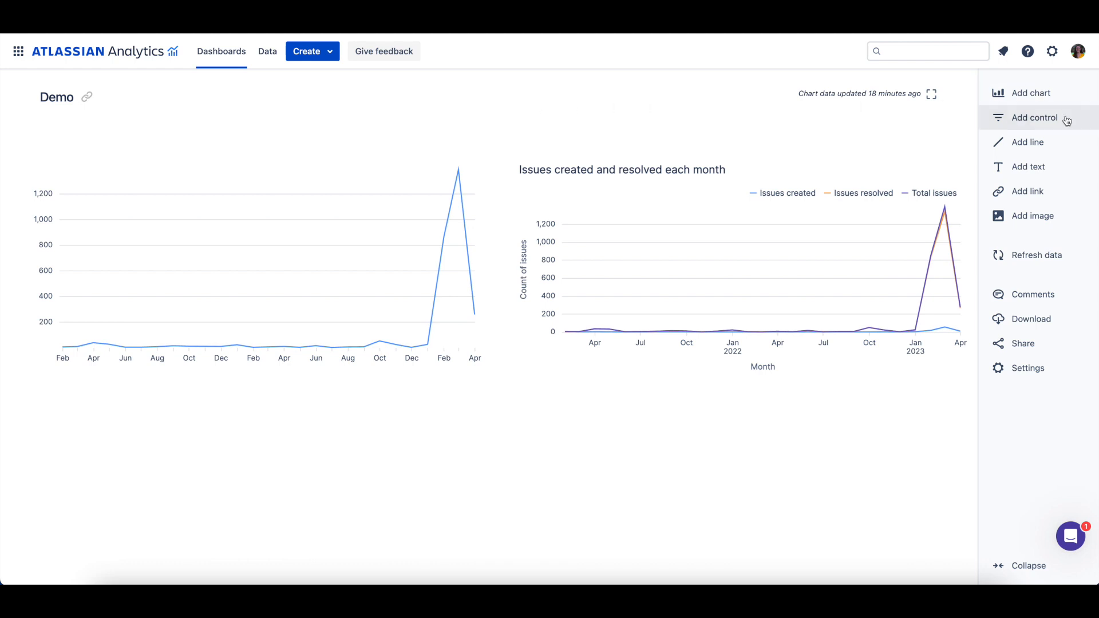
Step: Bring up the Add control menu listing the control types for the Demo dashboard
{"action": "left_click", "coordinate": [1034, 117]}
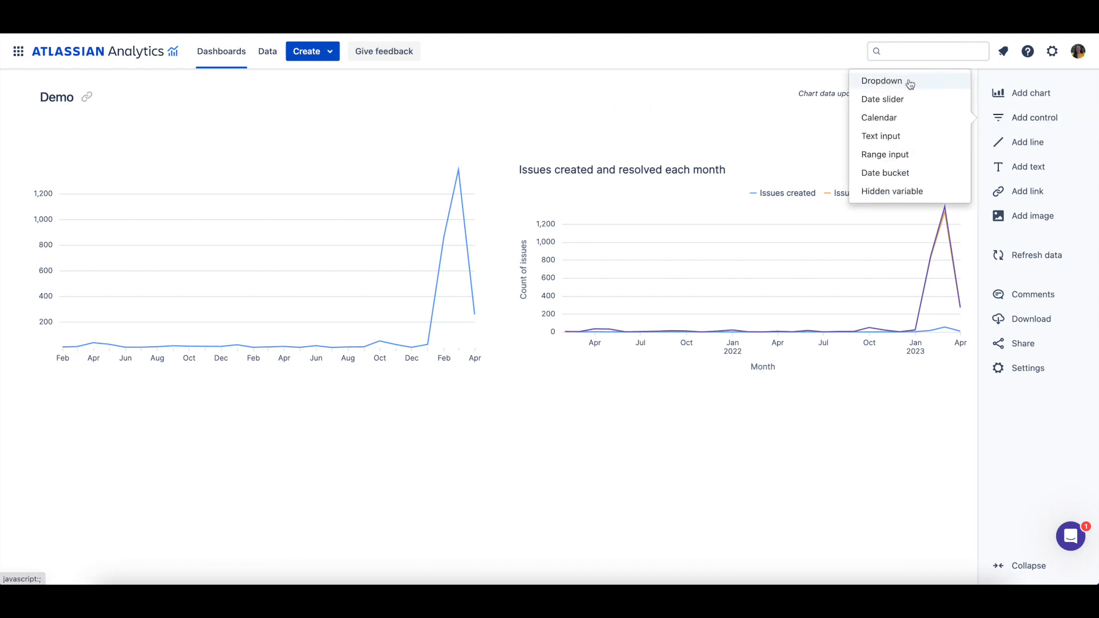
Step: Start a Dropdown control named PROJECT_NAME with Multiple select enabled
{"action": "left_click", "coordinate": [882, 80]}
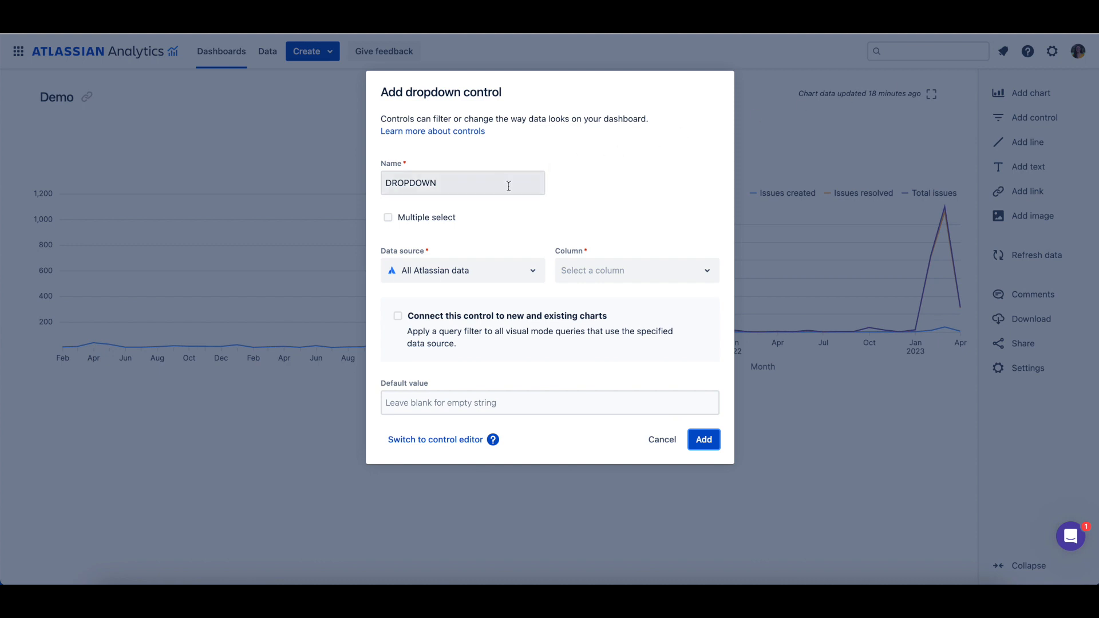
{"action": "type", "text": "PROJE"}
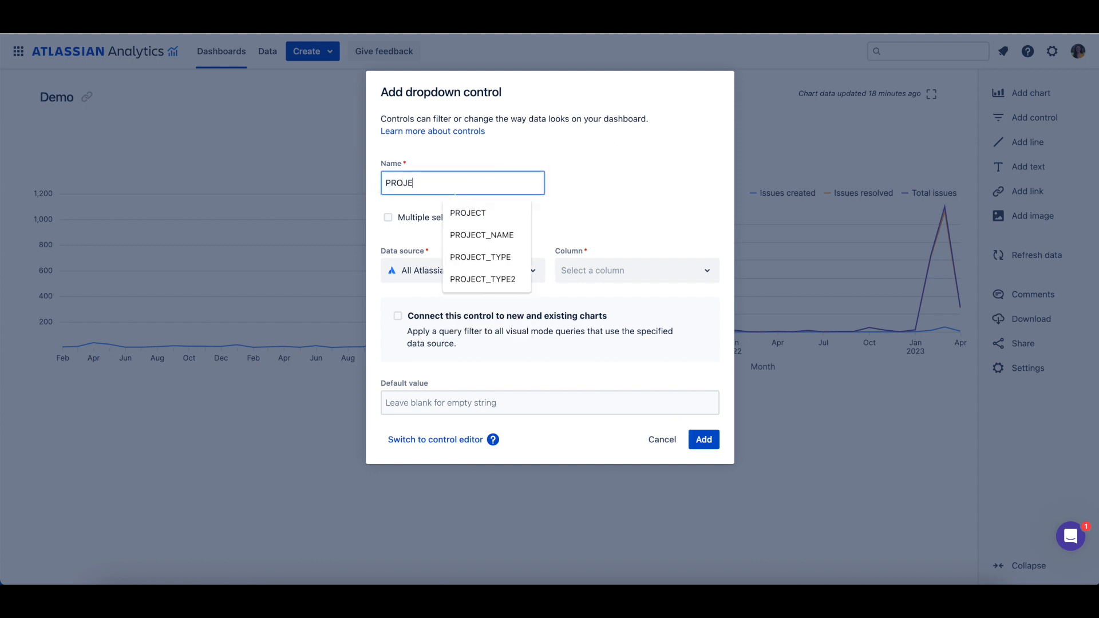
{"action": "left_click", "coordinate": [481, 235]}
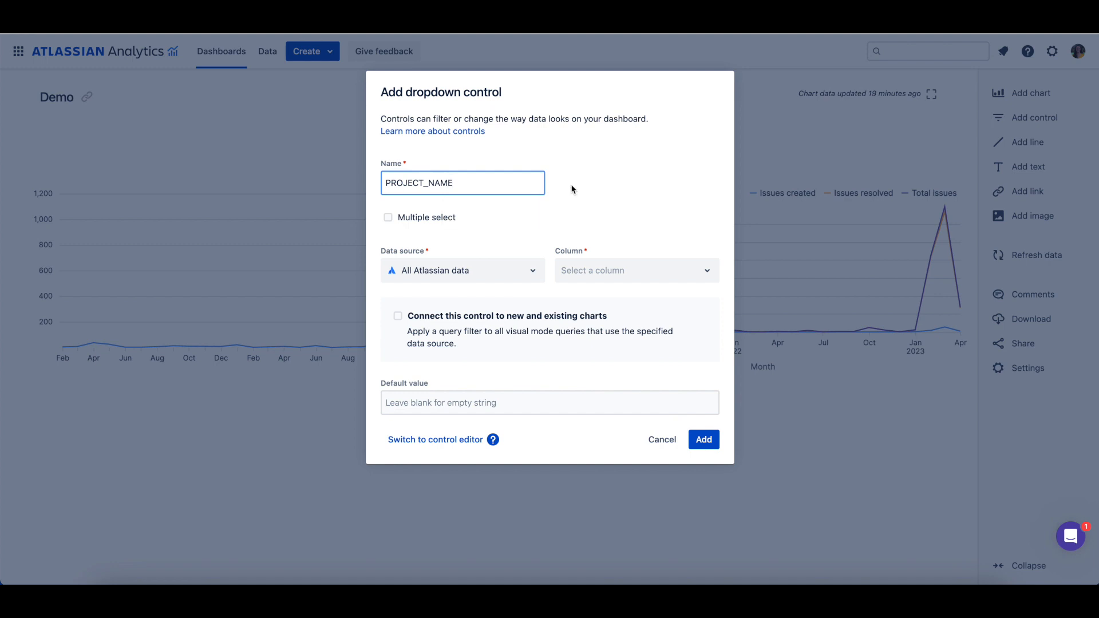
{"action": "left_click", "coordinate": [387, 218]}
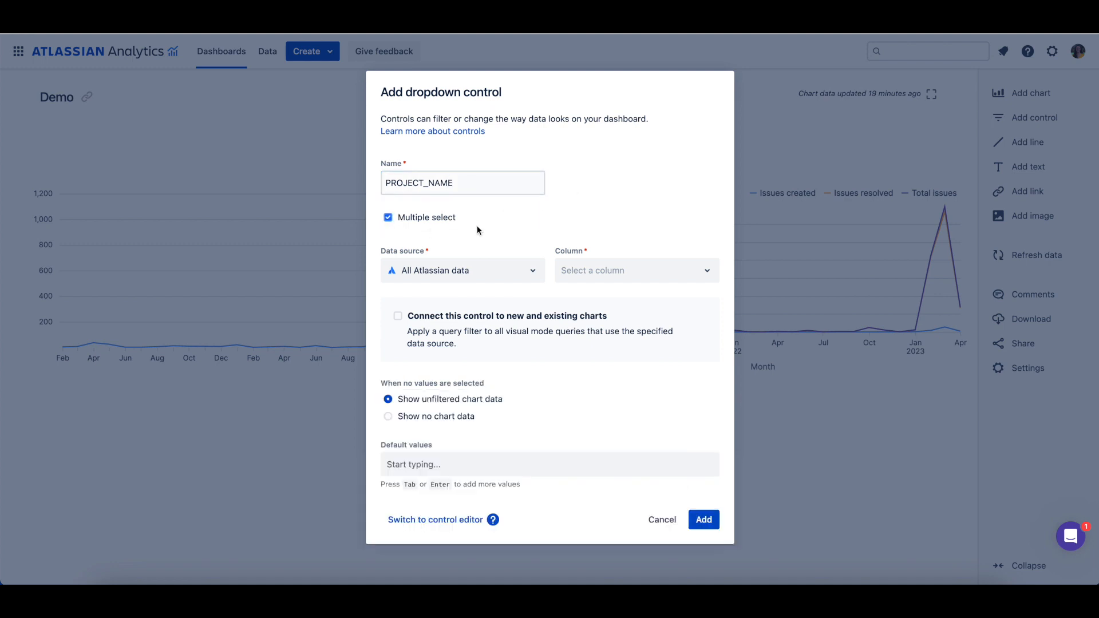
{"action": "mouse_move", "coordinate": [512, 231]}
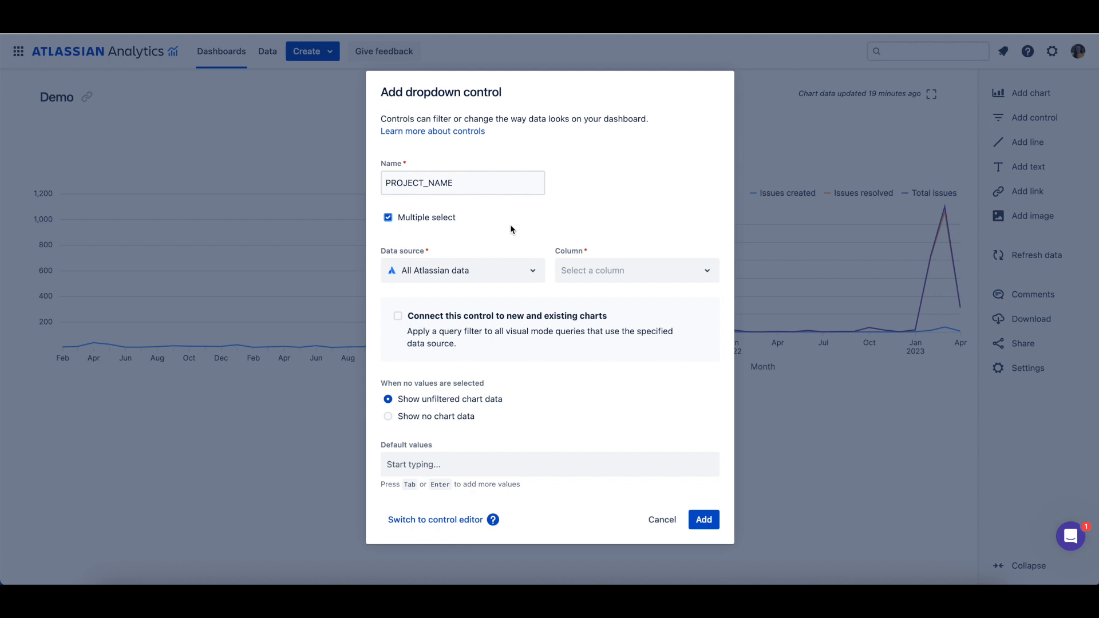
{"action": "mouse_move", "coordinate": [515, 233]}
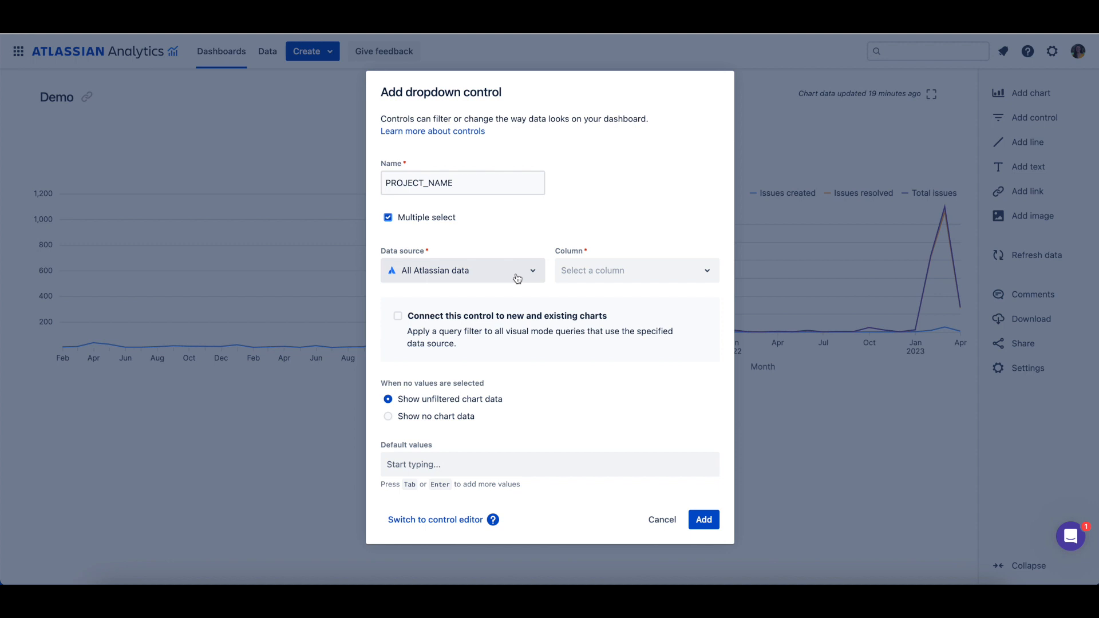
{"action": "mouse_move", "coordinate": [613, 275]}
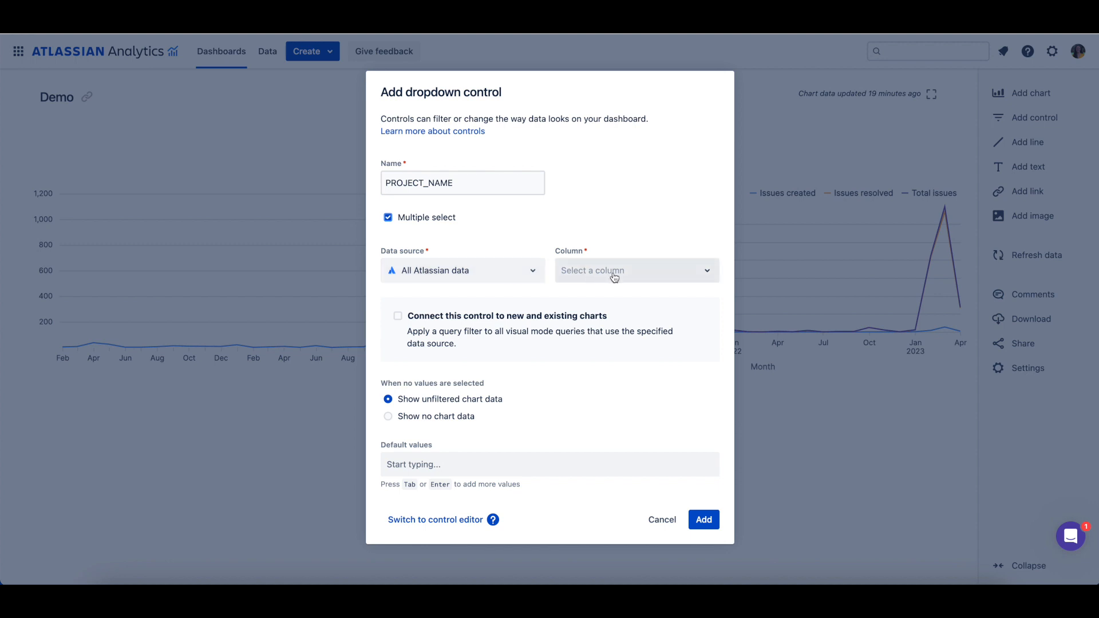
Step: Set the control's column to Name from the Project table
{"action": "left_click", "coordinate": [633, 269]}
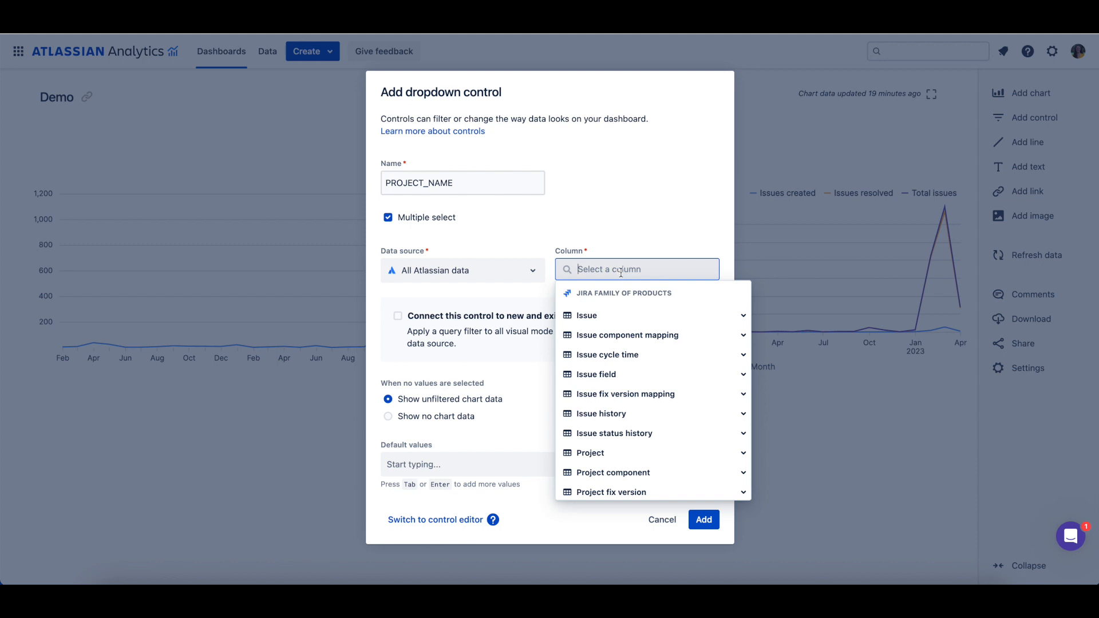
{"action": "mouse_move", "coordinate": [671, 457]}
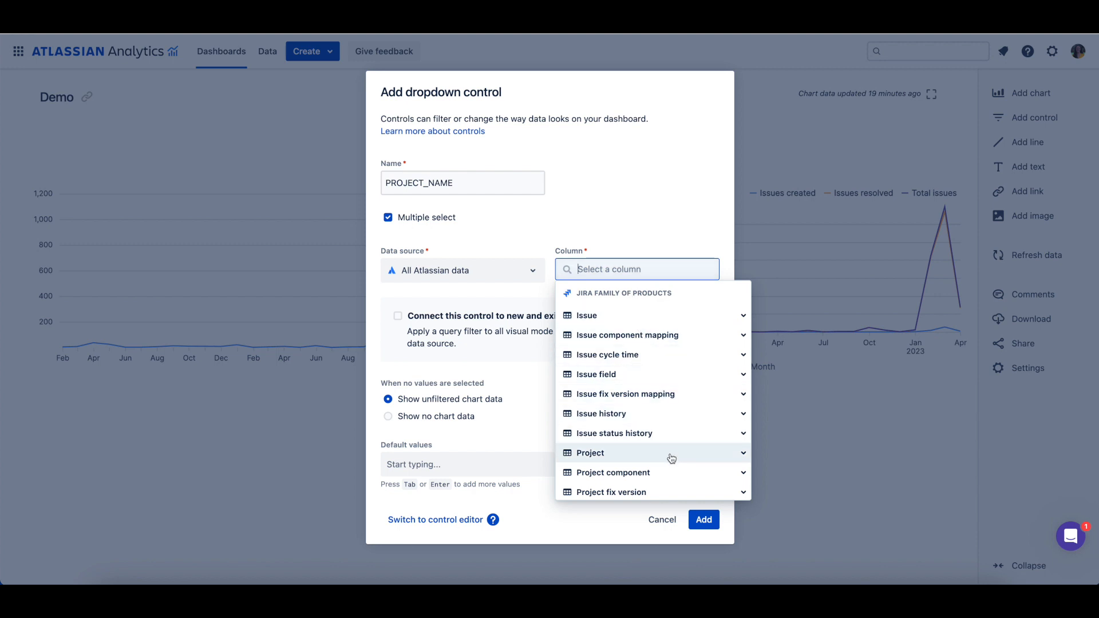
{"action": "left_click", "coordinate": [590, 453]}
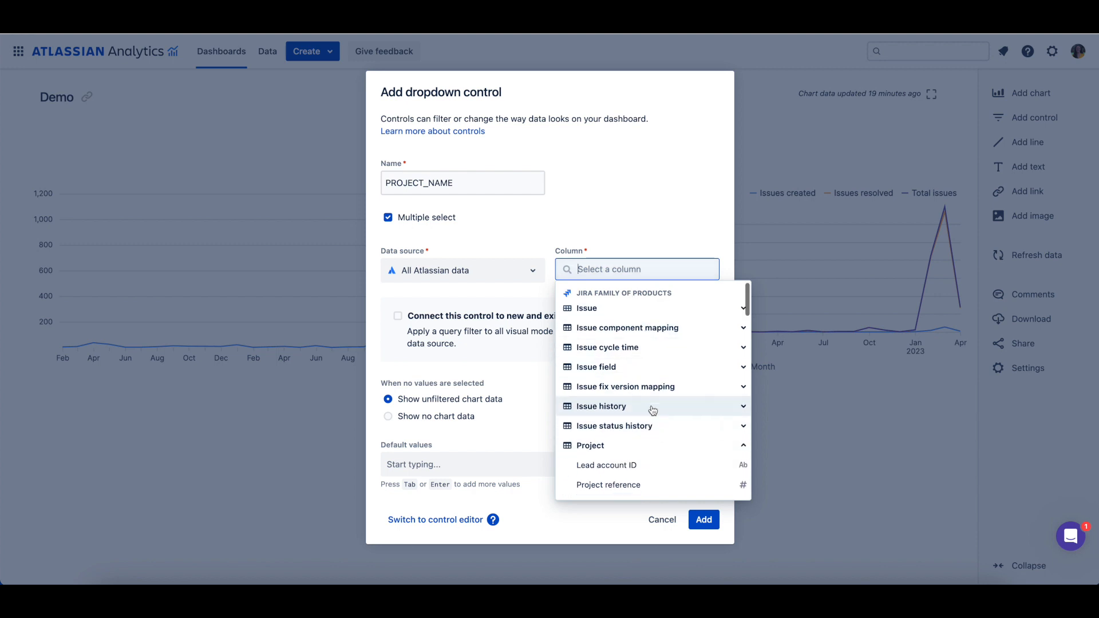
{"action": "scroll", "scroll_direction": "down", "scroll_amount": 3}
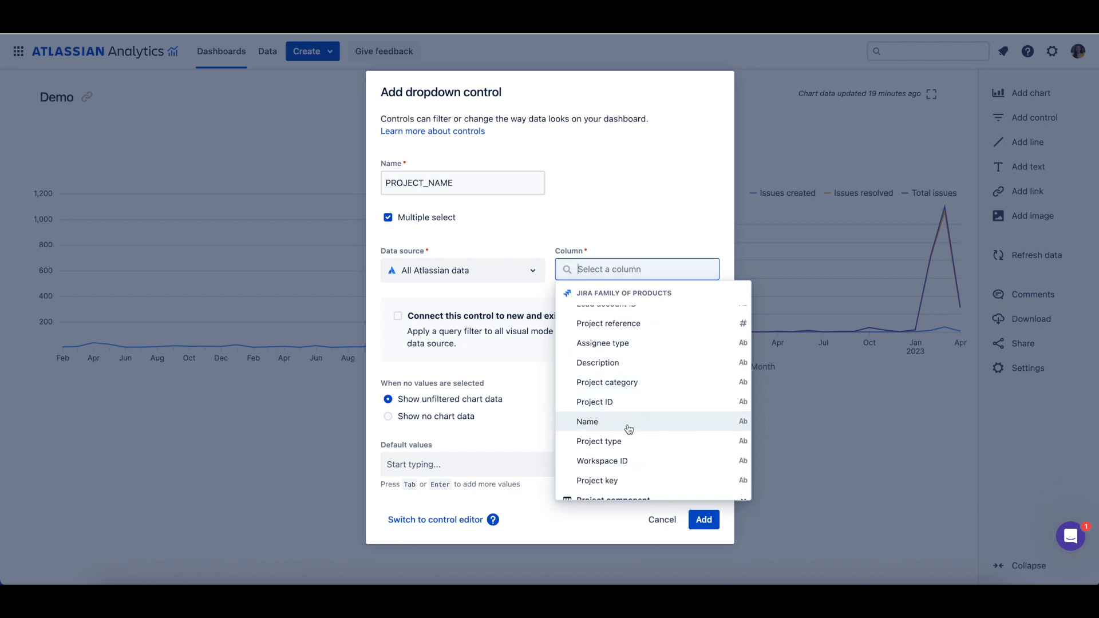
{"action": "left_click", "coordinate": [588, 422]}
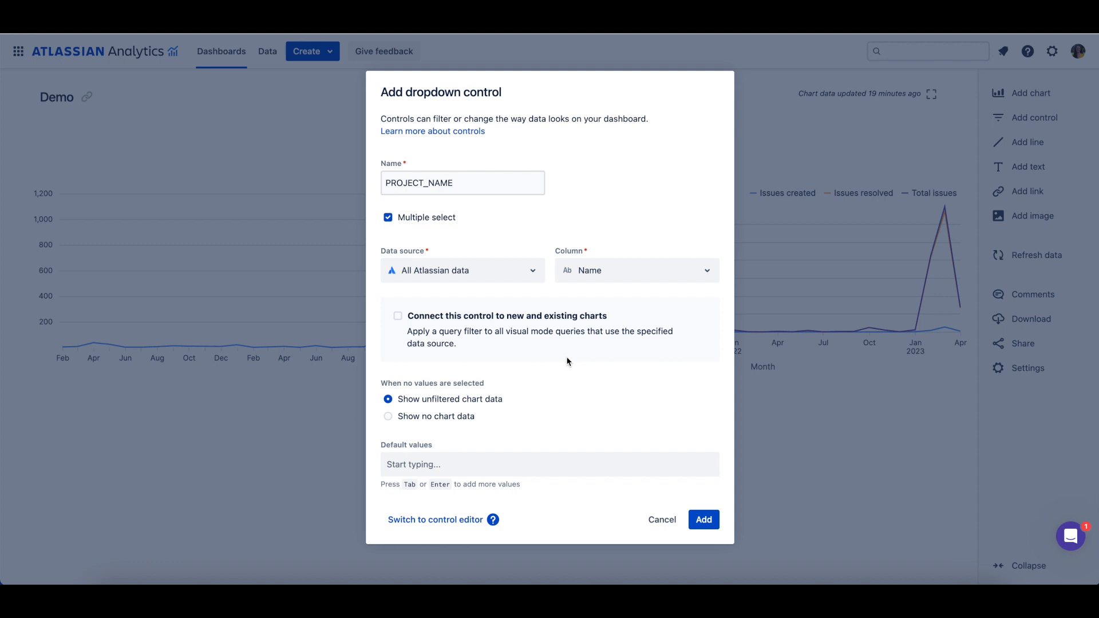
Step: Connect the control to new and existing charts with the 'Is one of' filter operator
{"action": "left_click", "coordinate": [397, 316]}
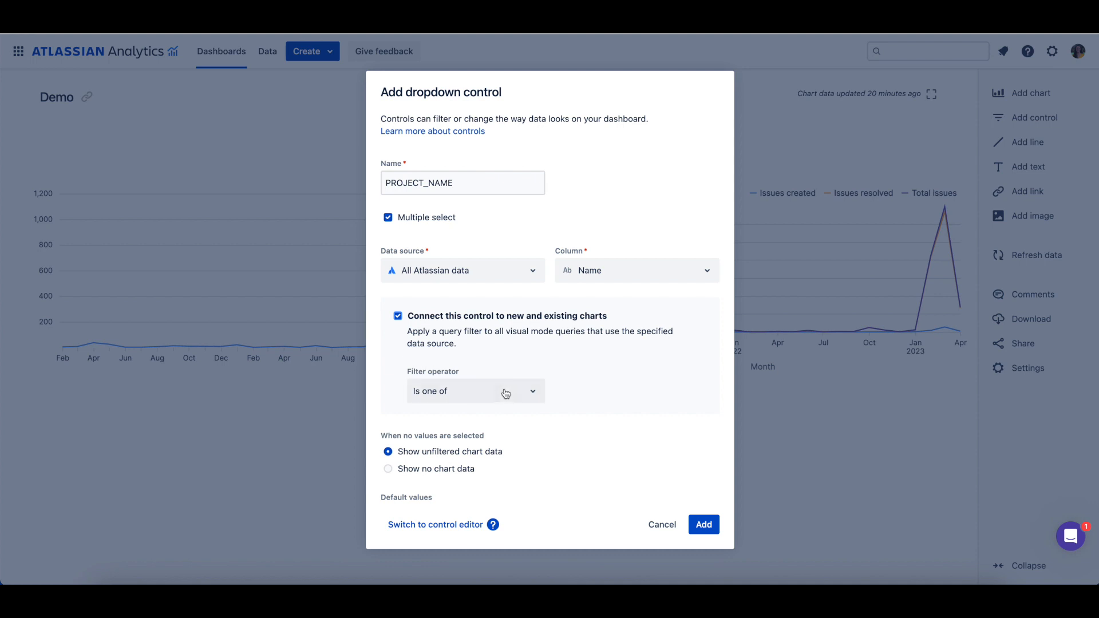
{"action": "left_click", "coordinate": [476, 391]}
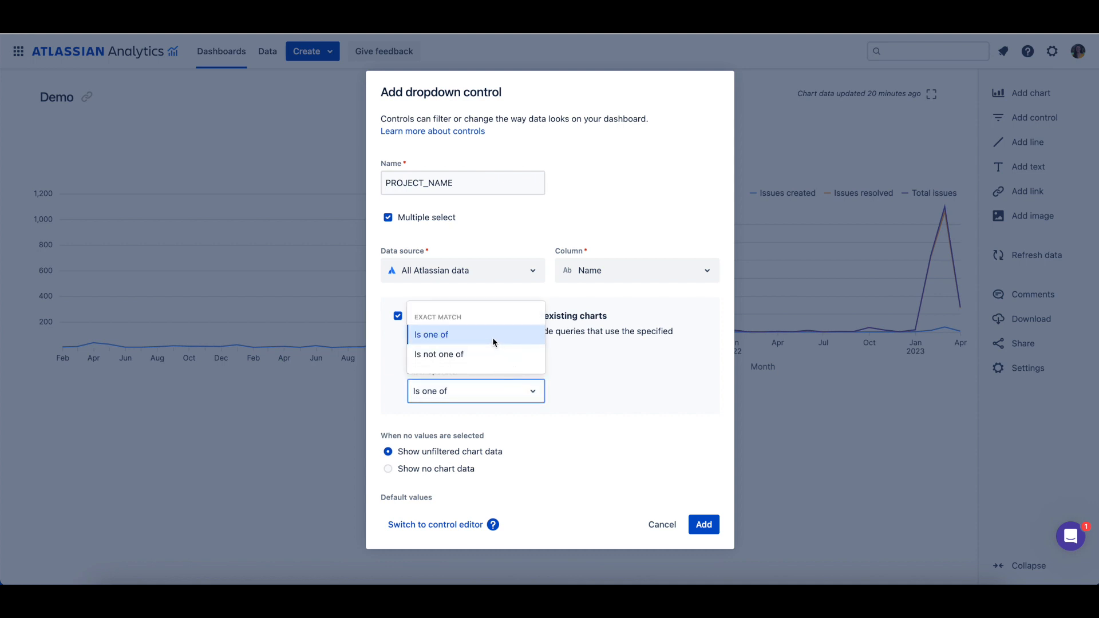
{"action": "left_click", "coordinate": [432, 335]}
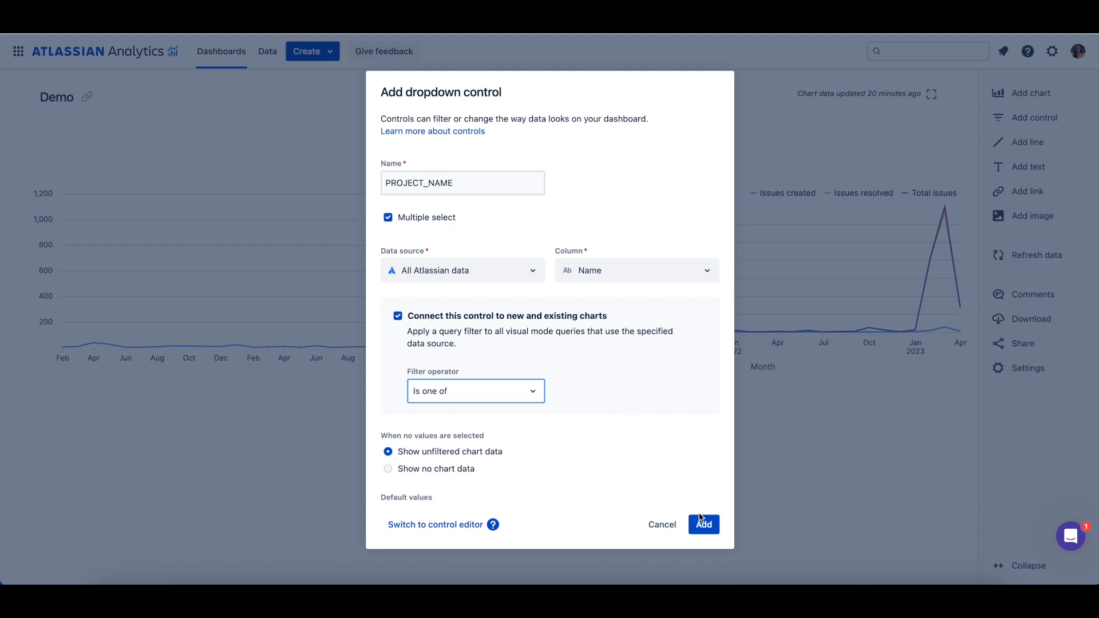
Step: Add the PROJECT_NAME dropdown to the dashboard, showing Name with all values selected
{"action": "left_click", "coordinate": [703, 525]}
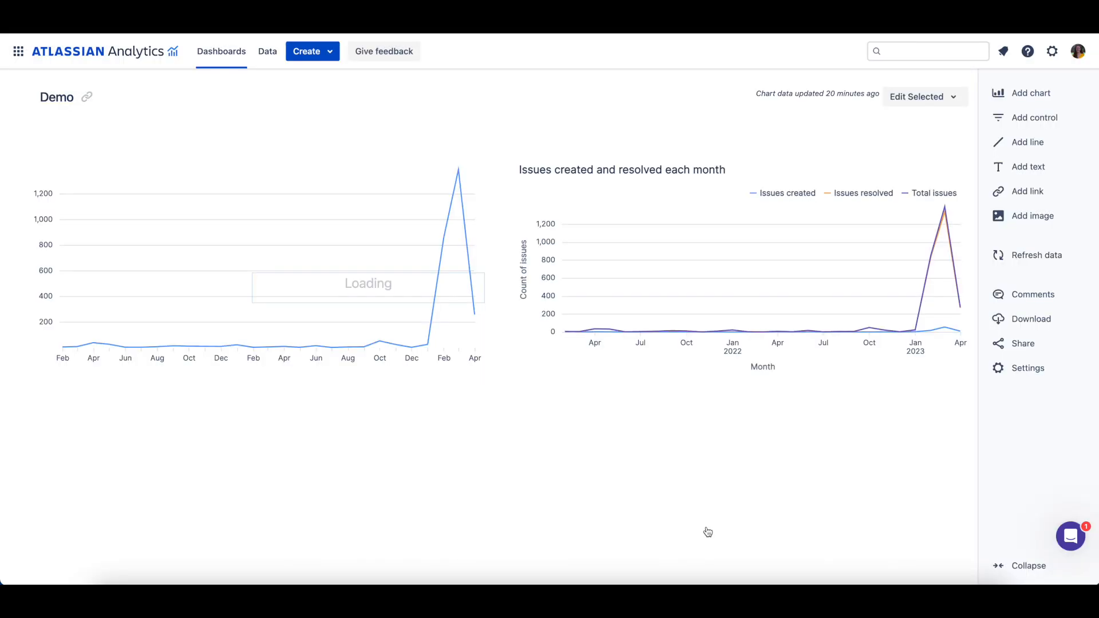
{"action": "left_click", "coordinate": [1034, 117]}
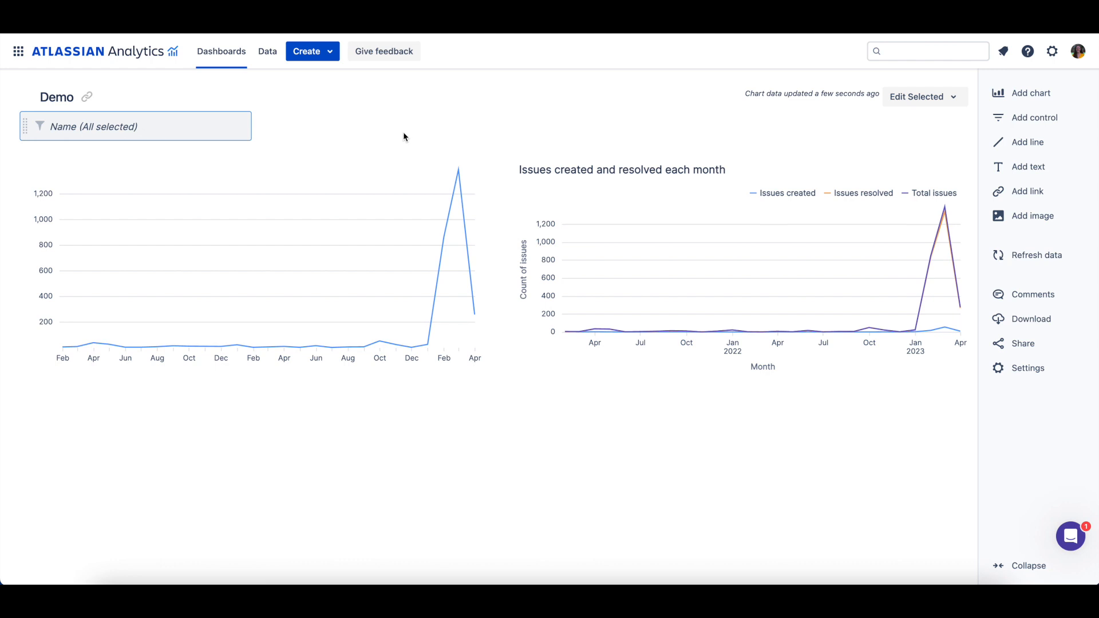
{"action": "mouse_move", "coordinate": [890, 138]}
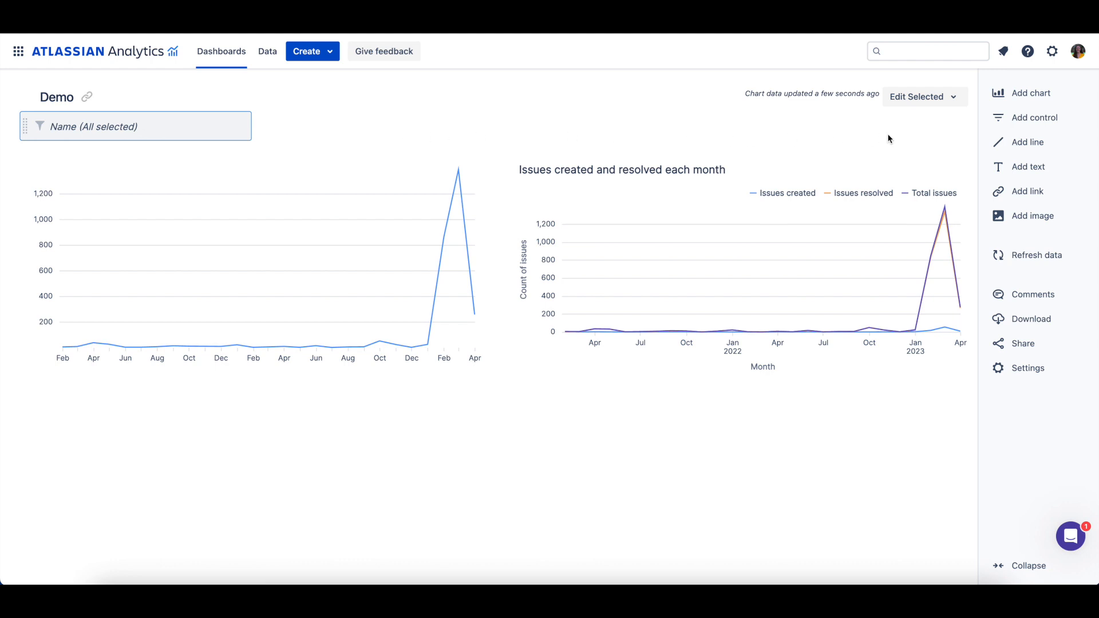
{"action": "mouse_move", "coordinate": [1037, 116]}
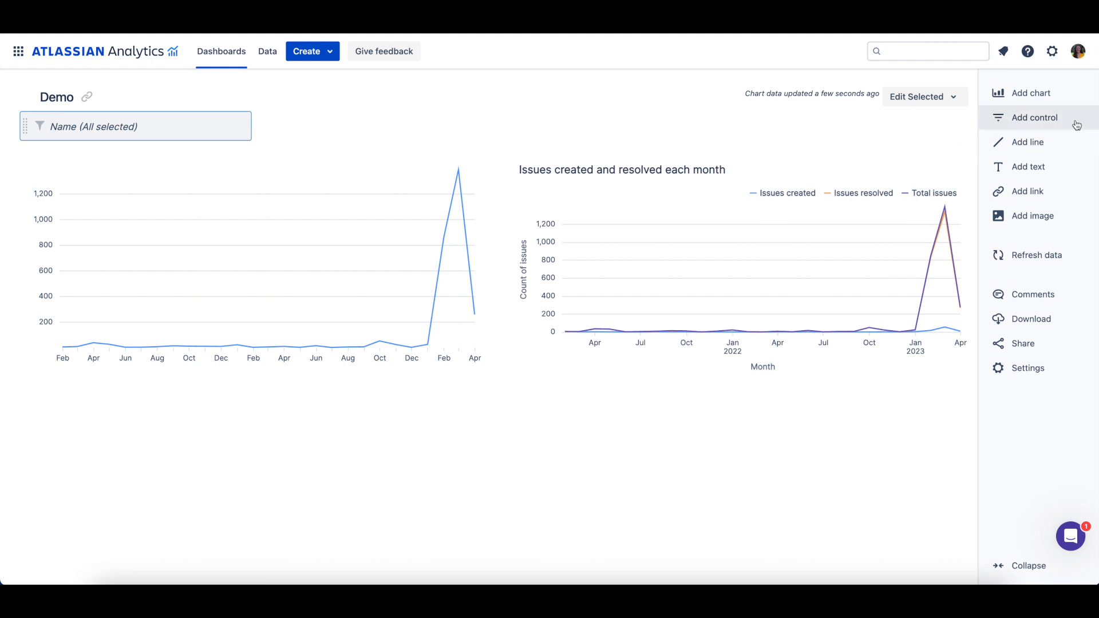
Step: Start a Calendar control and set its Calendar type to Date range
{"action": "left_click", "coordinate": [1035, 116]}
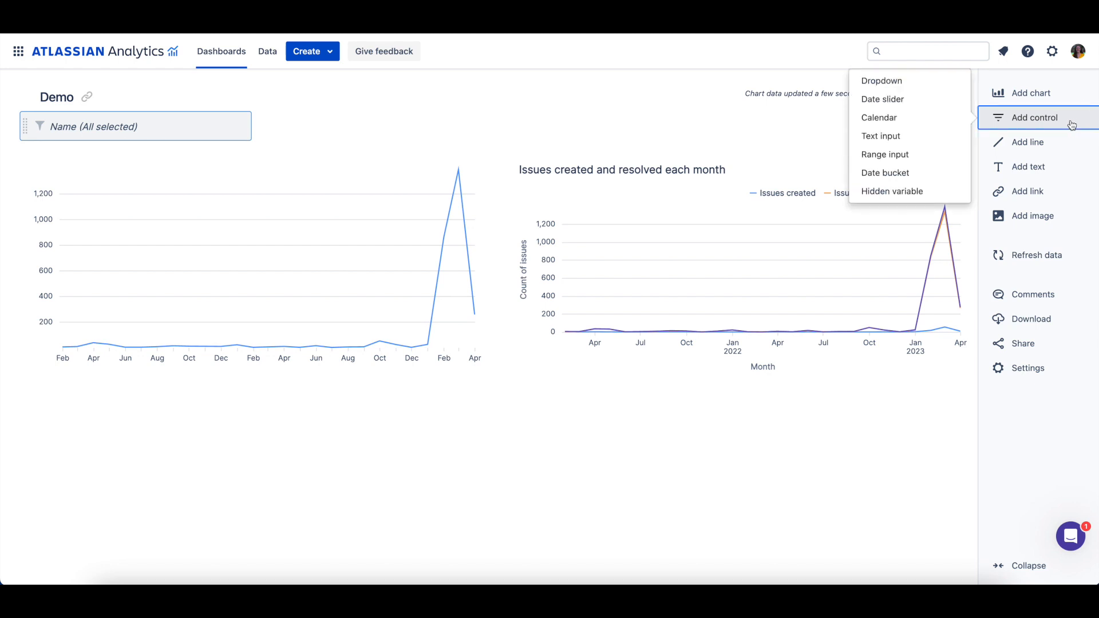
{"action": "mouse_move", "coordinate": [880, 117]}
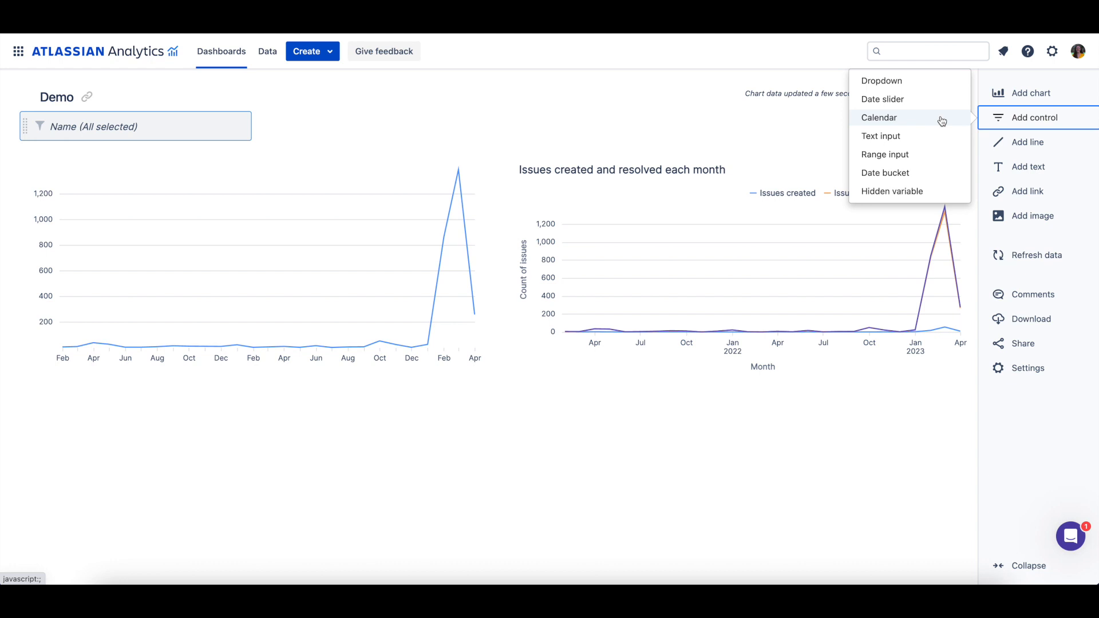
{"action": "left_click", "coordinate": [879, 117]}
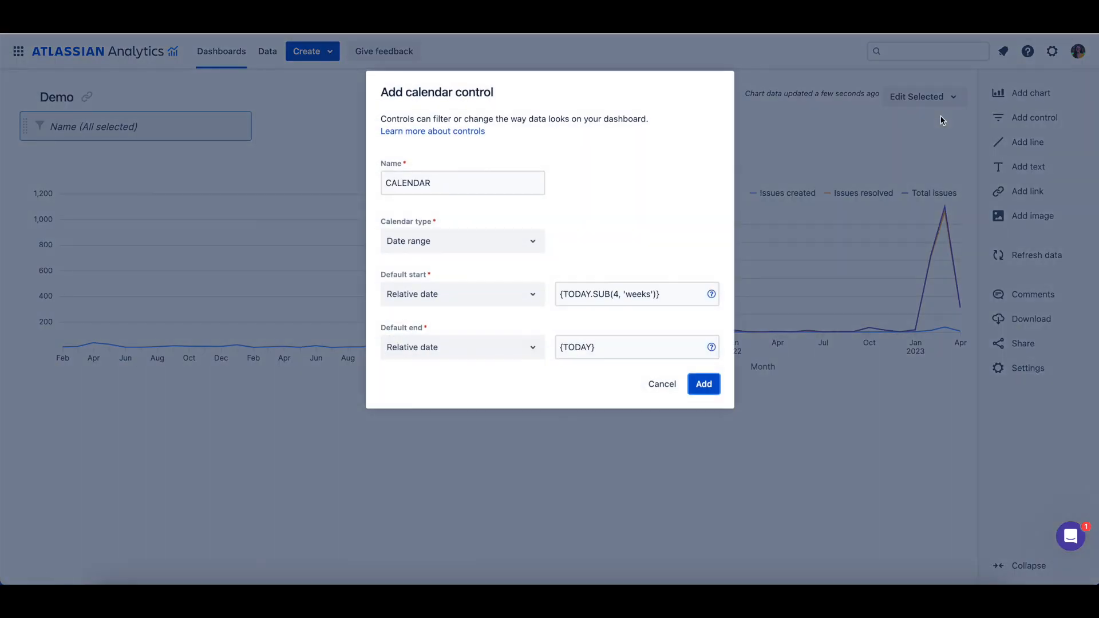
{"action": "mouse_move", "coordinate": [906, 125]}
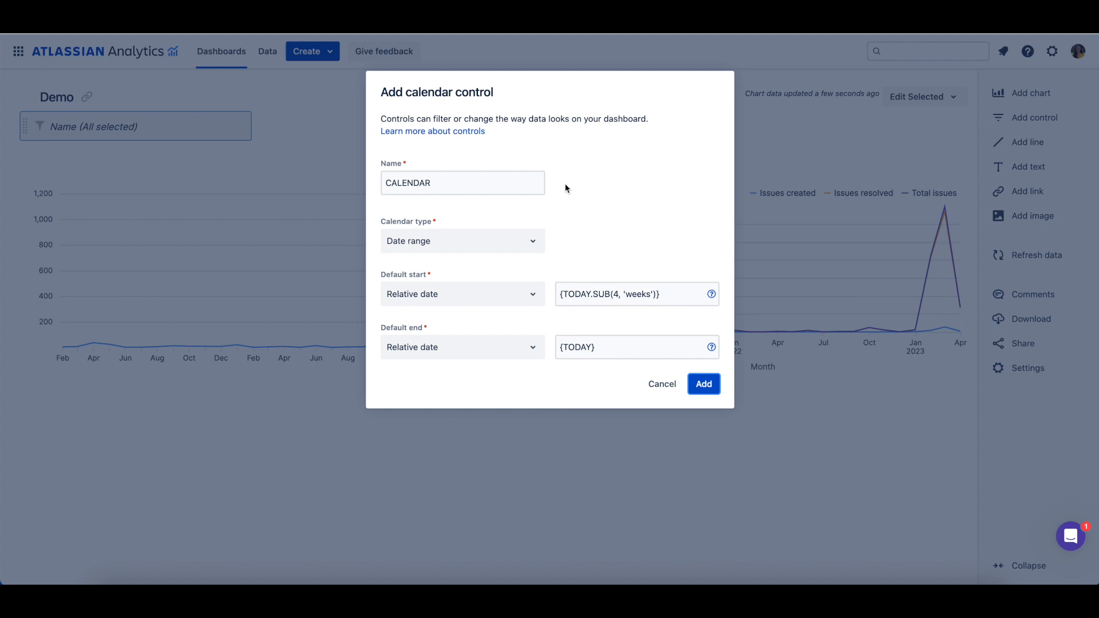
{"action": "mouse_move", "coordinate": [562, 203]}
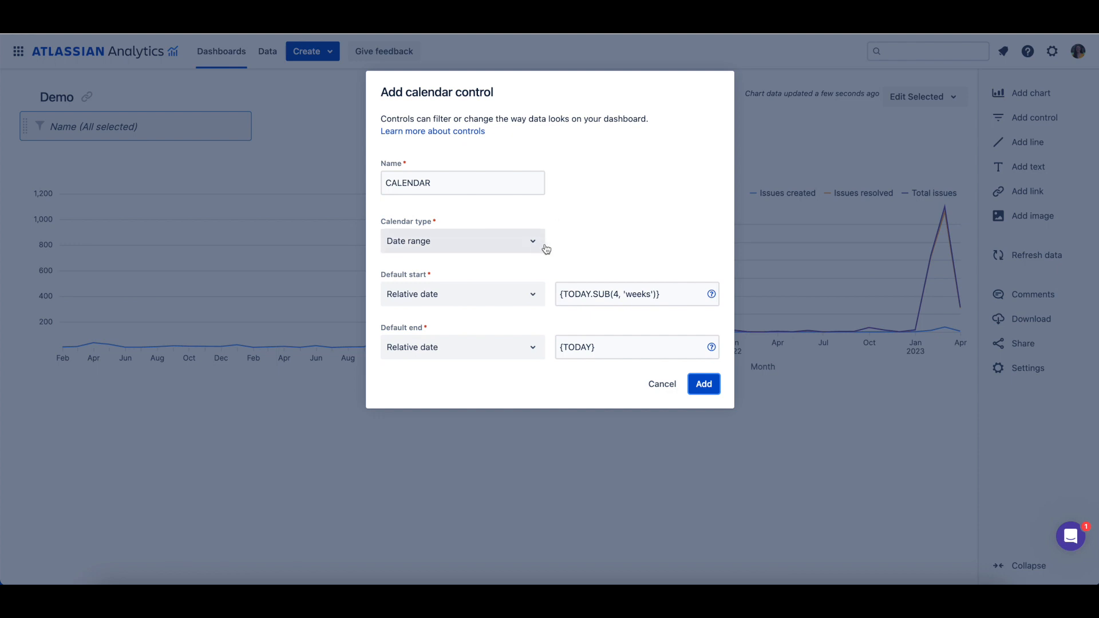
{"action": "mouse_move", "coordinate": [548, 247]}
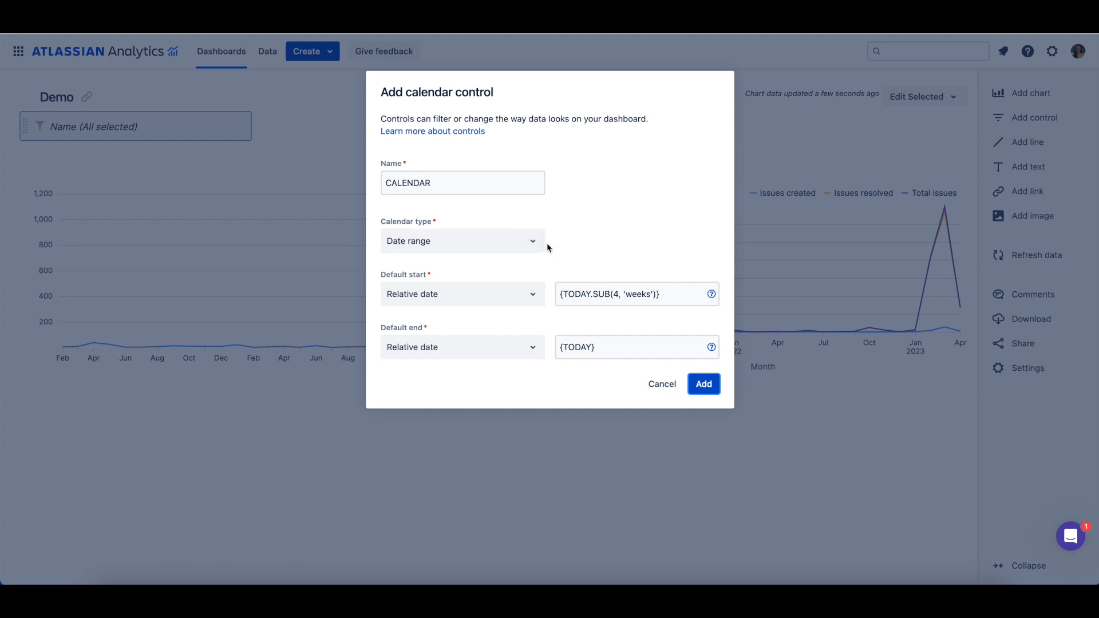
{"action": "left_click", "coordinate": [462, 241]}
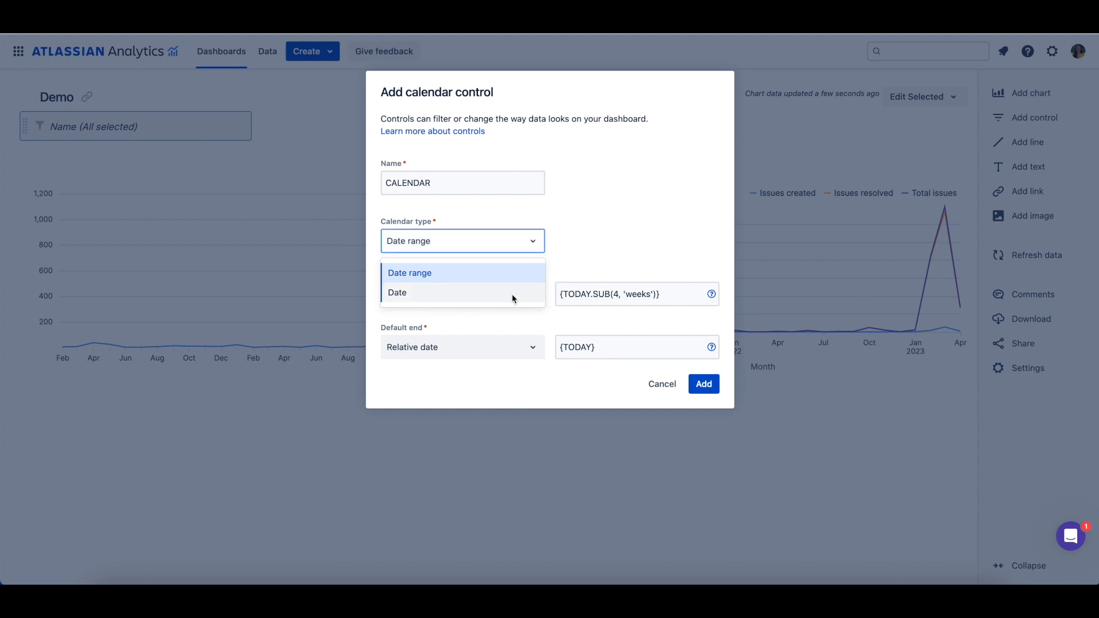
{"action": "left_click", "coordinate": [397, 292]}
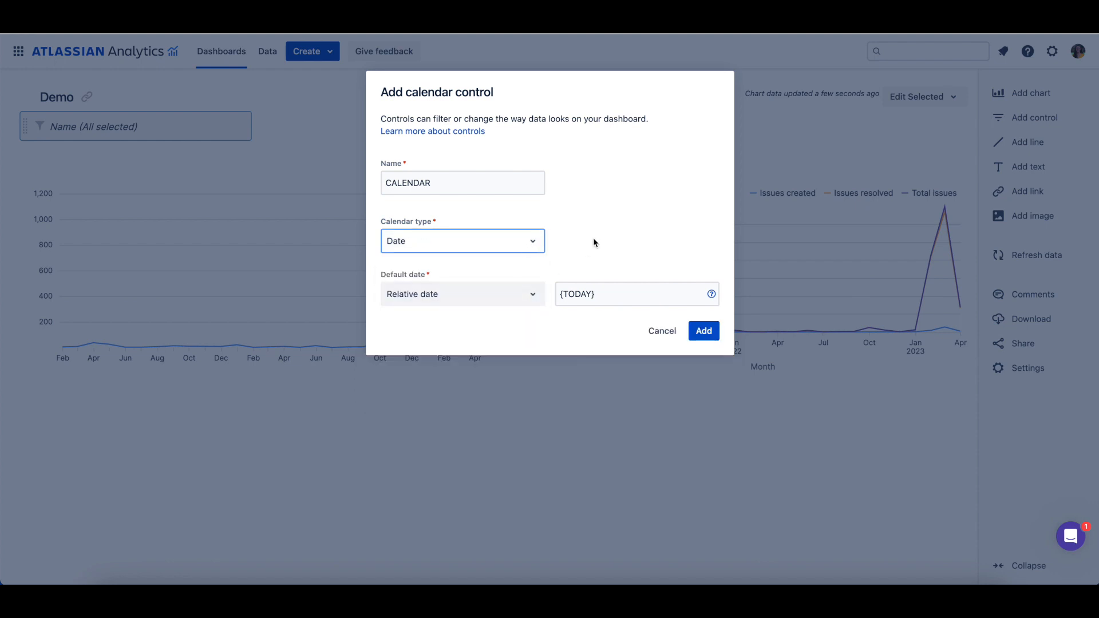
{"action": "left_click", "coordinate": [463, 241]}
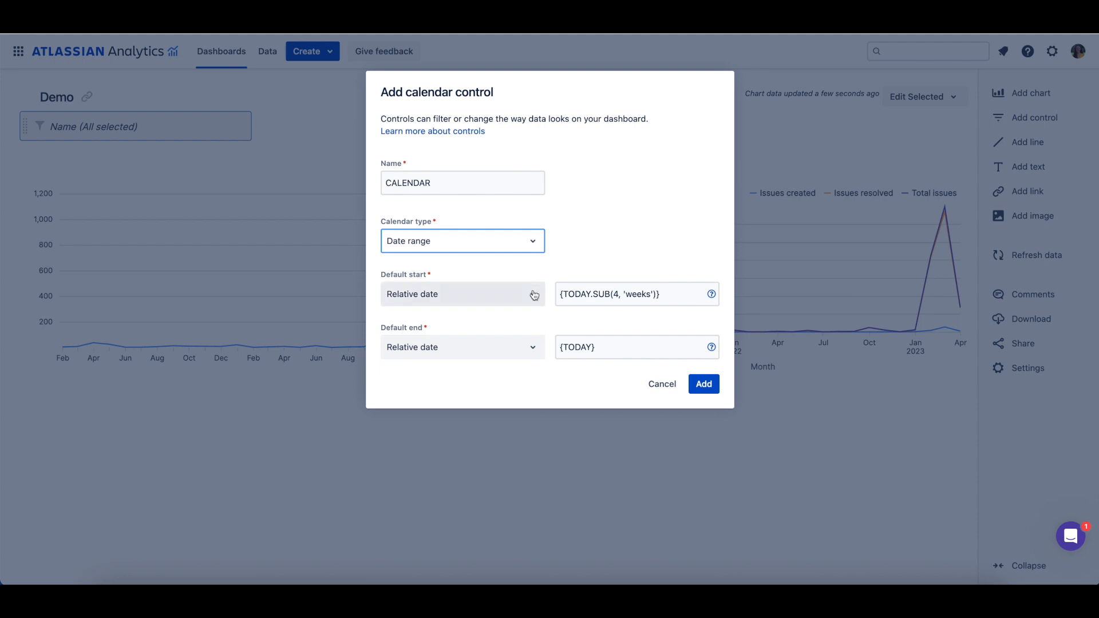
Step: Set the relative default start to {TODAY.SUB(12, 'weeks')} and add the CALENDAR control
{"action": "left_click", "coordinate": [462, 294]}
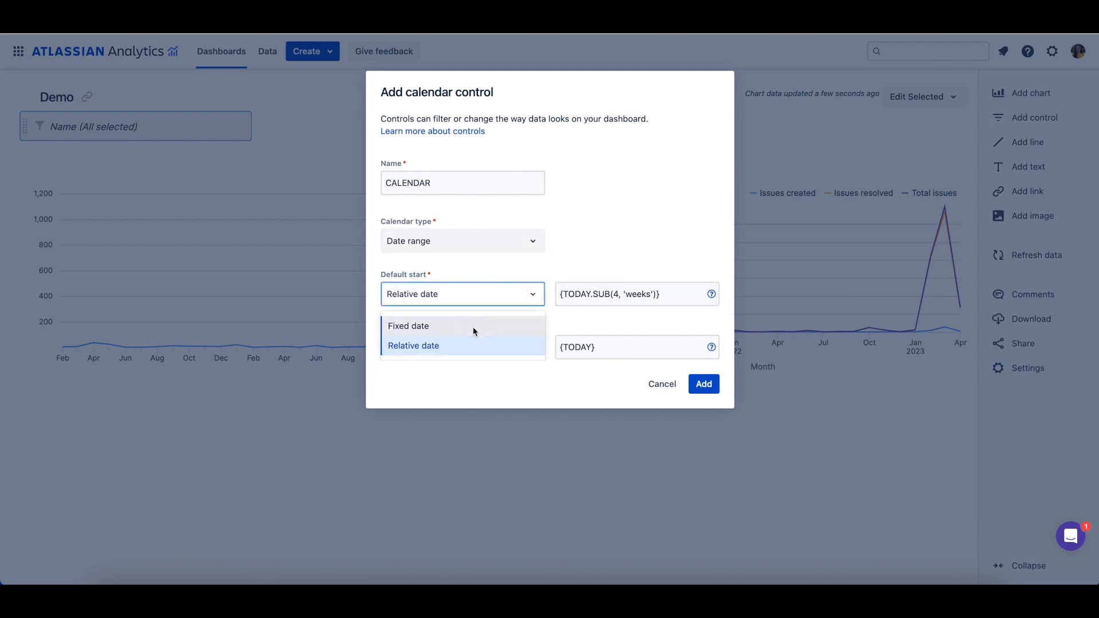
{"action": "left_click", "coordinate": [408, 325]}
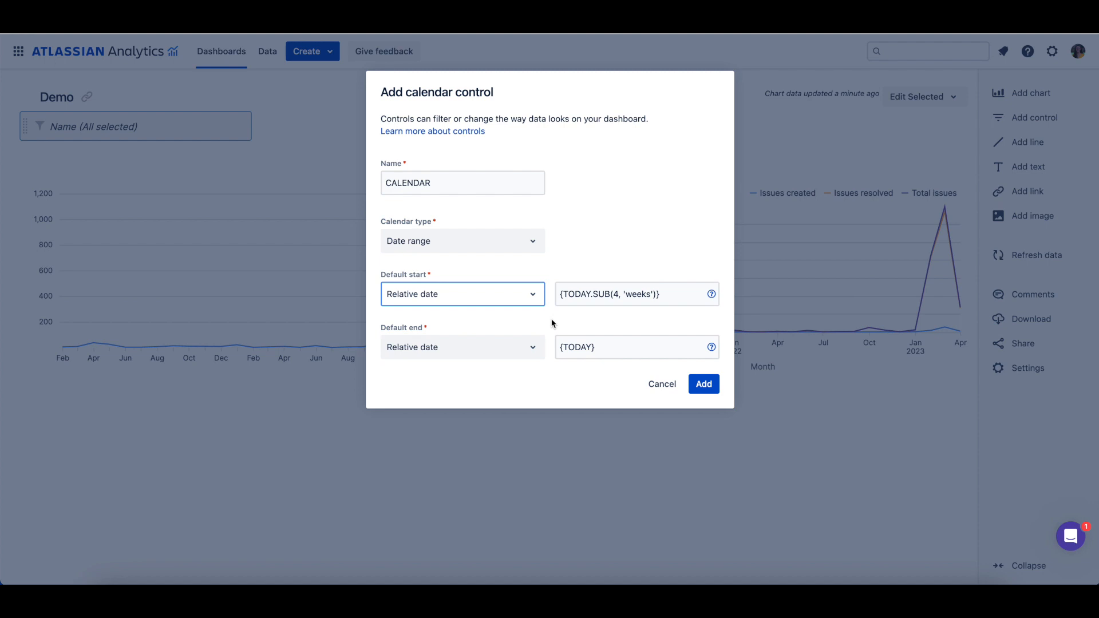
{"action": "mouse_move", "coordinate": [553, 318]}
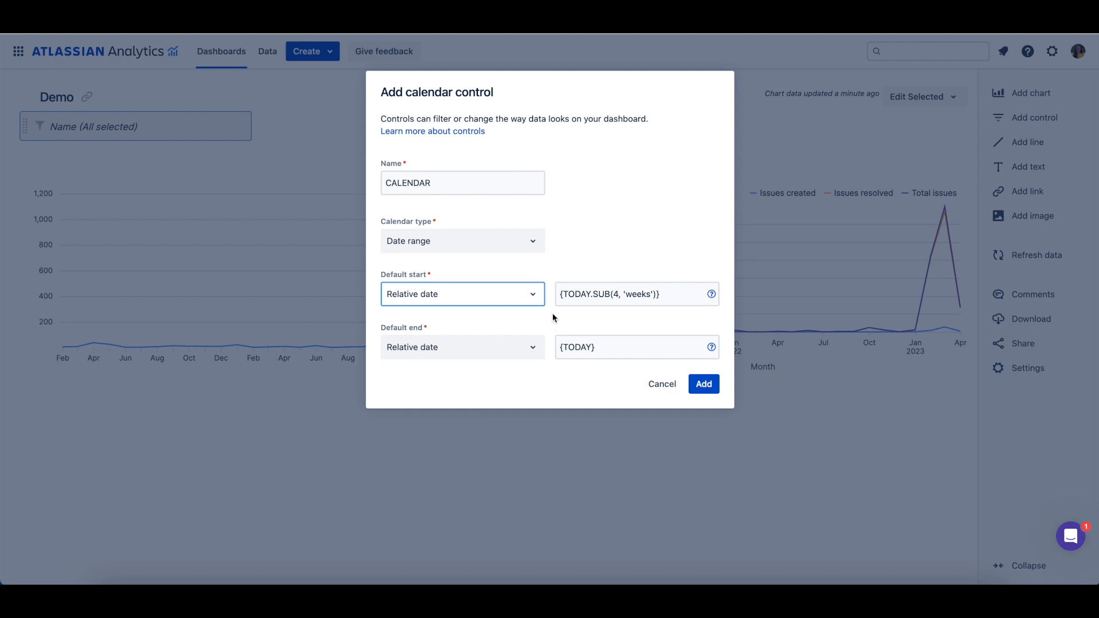
{"action": "mouse_move", "coordinate": [565, 313]}
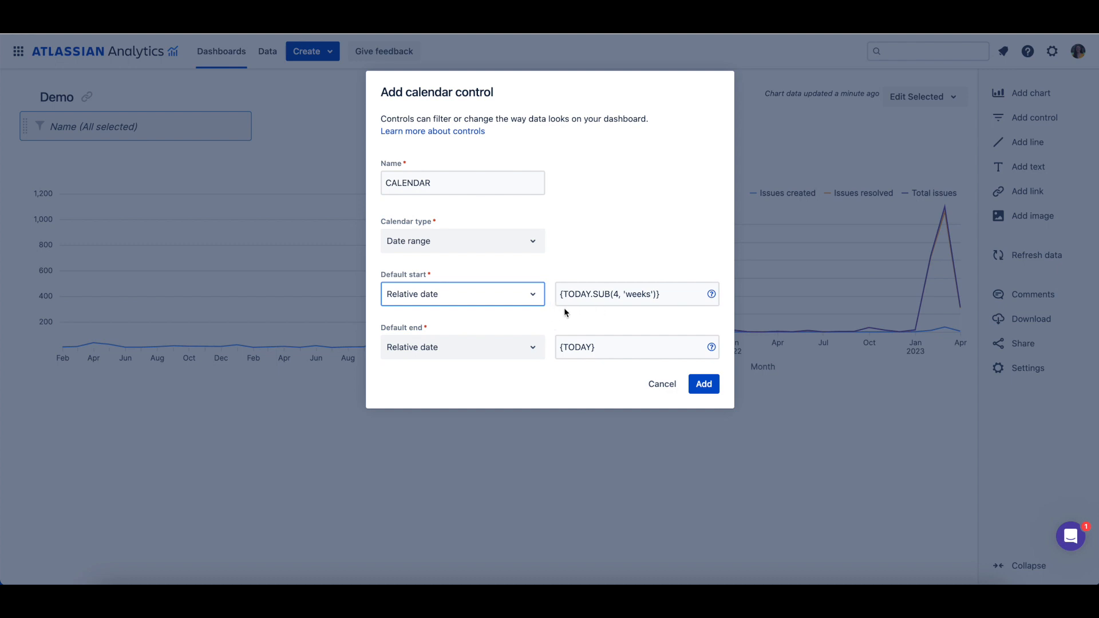
{"action": "mouse_move", "coordinate": [655, 313]}
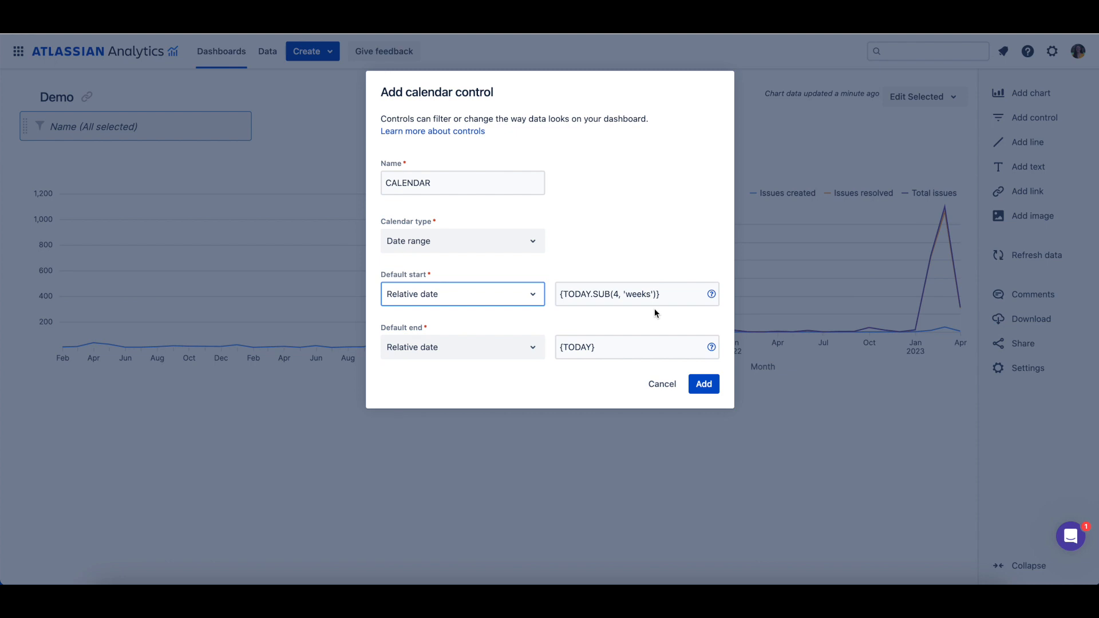
{"action": "mouse_move", "coordinate": [612, 366]}
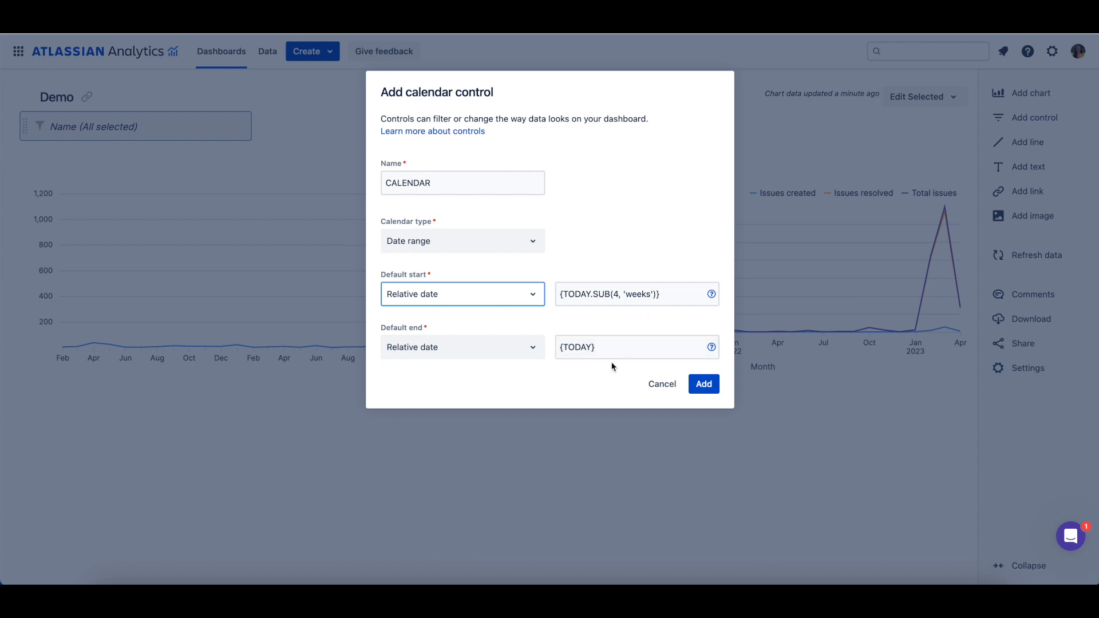
{"action": "mouse_move", "coordinate": [565, 367]}
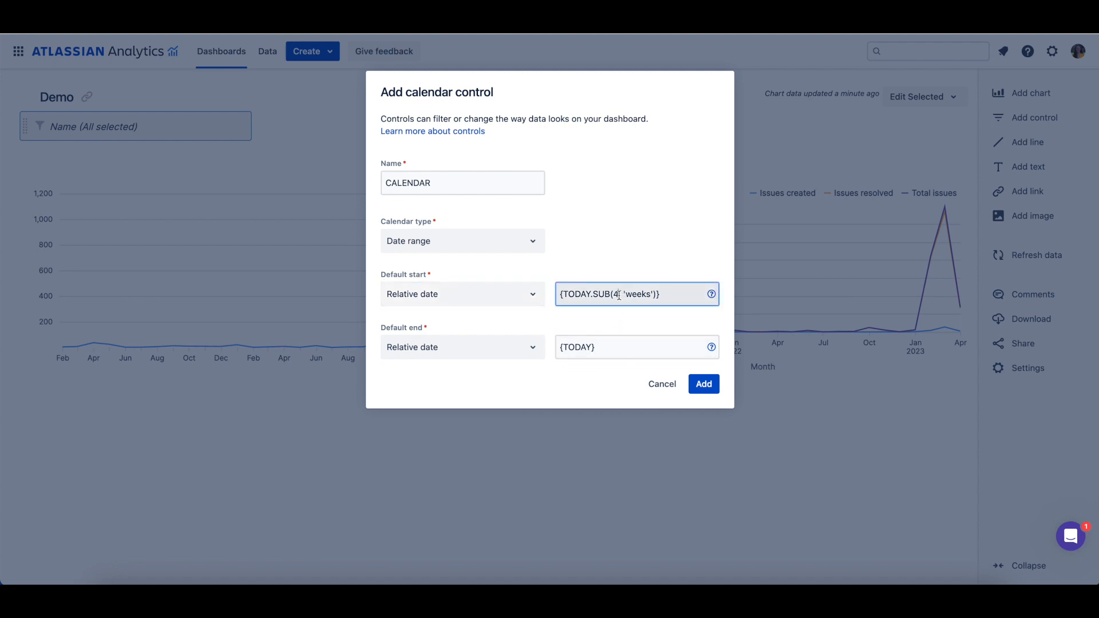
{"action": "type", "text": "2"}
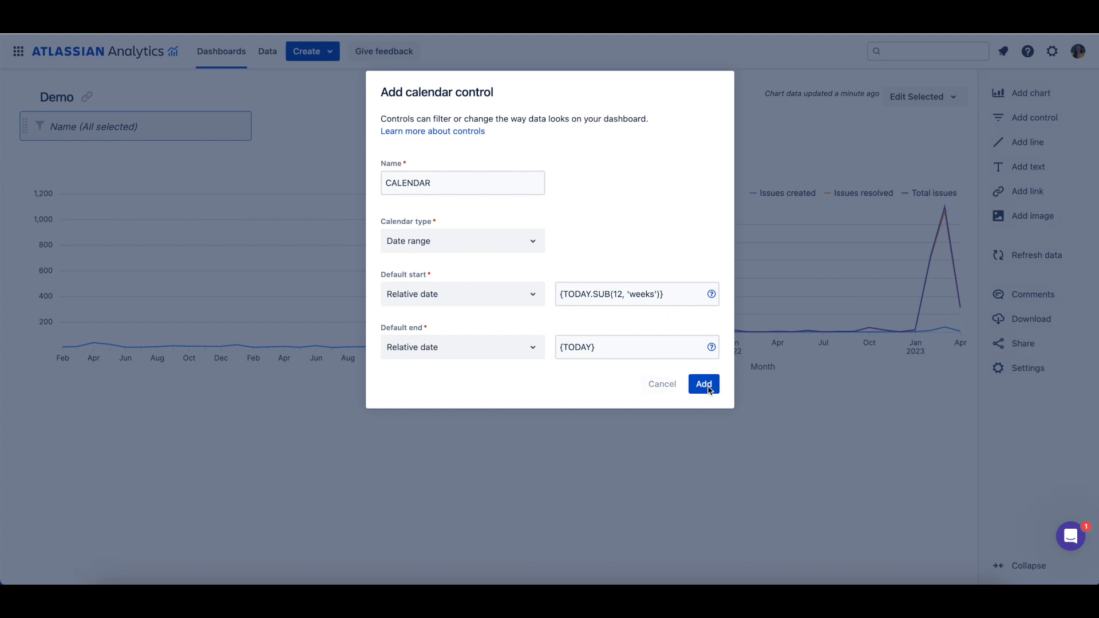
{"action": "left_click", "coordinate": [703, 384]}
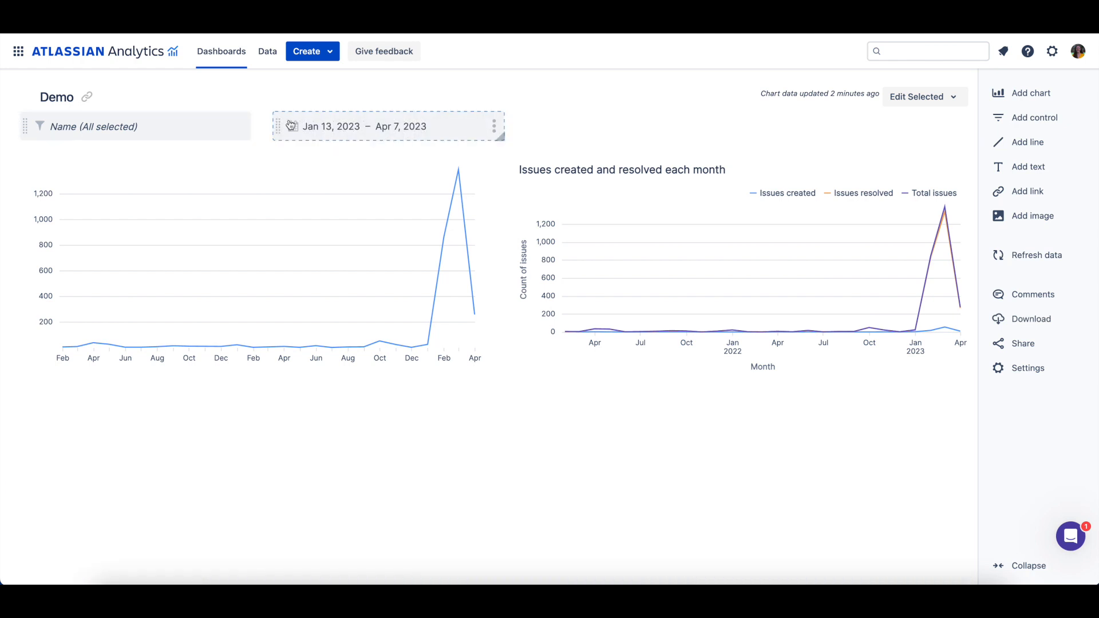
{"action": "mouse_move", "coordinate": [282, 134]}
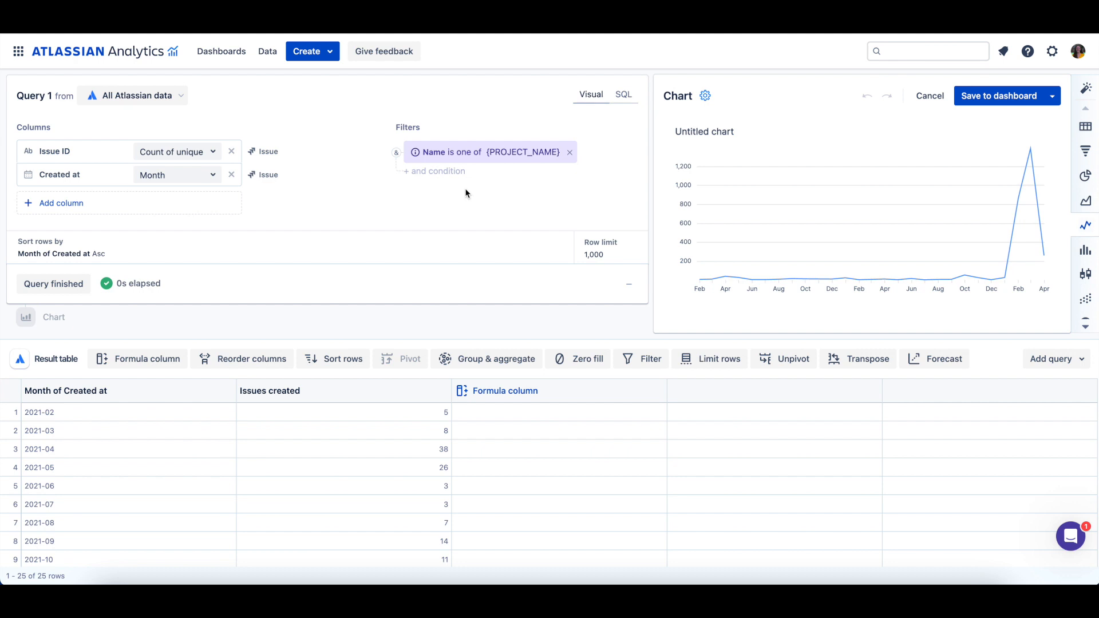
Step: Add a condition: Issue Created at between and including {CALENDAR.START} and {CALENDAR.END}
{"action": "left_click", "coordinate": [433, 171]}
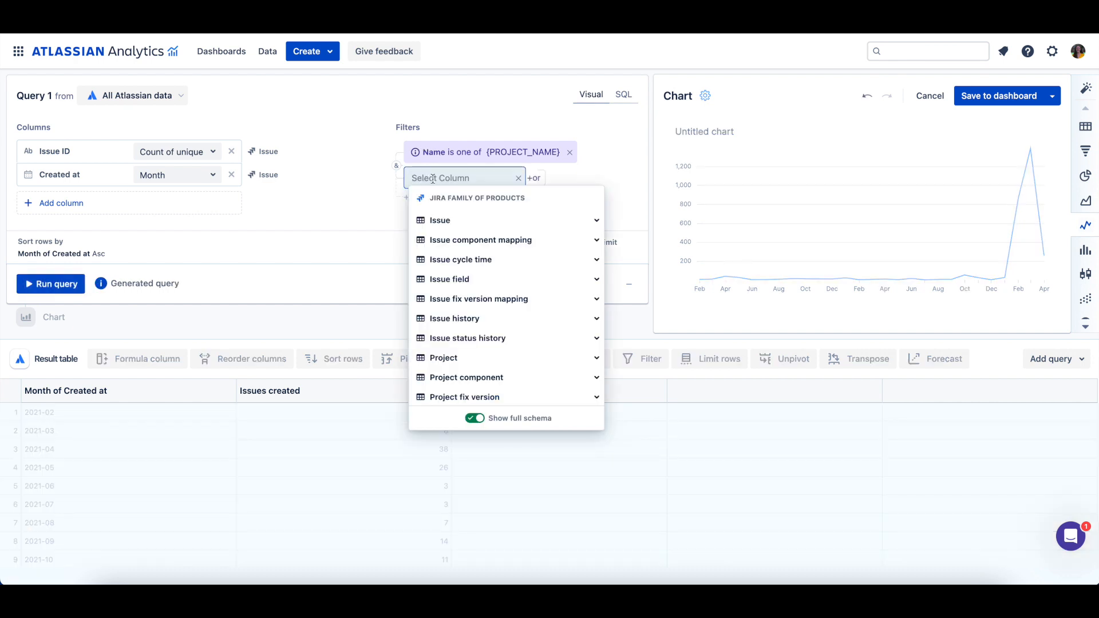
{"action": "left_click", "coordinate": [440, 220]}
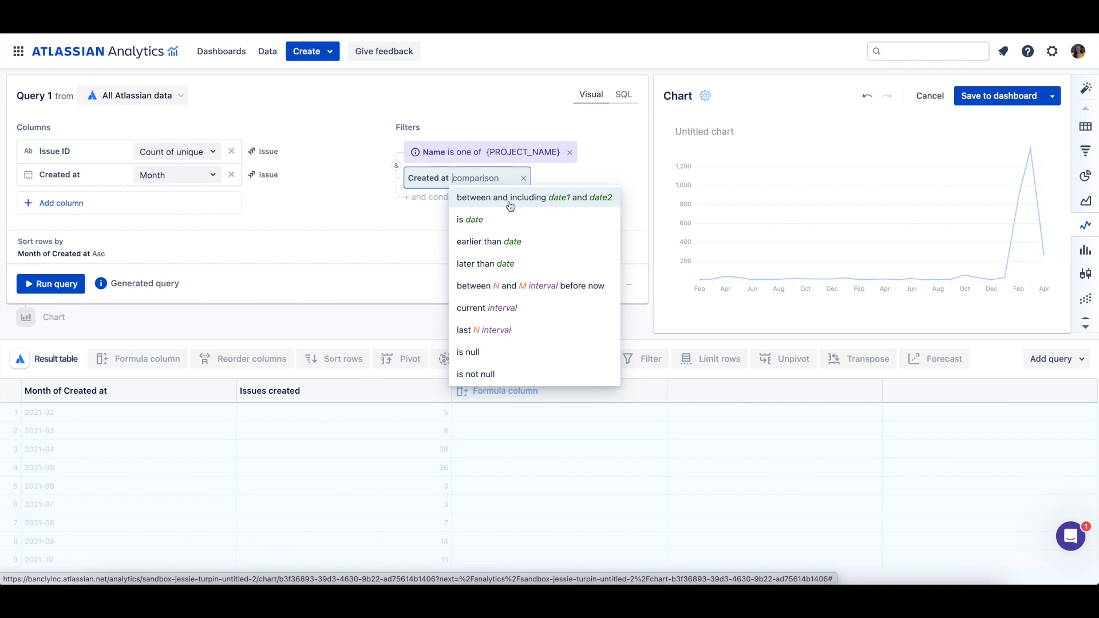
{"action": "left_click", "coordinate": [534, 197]}
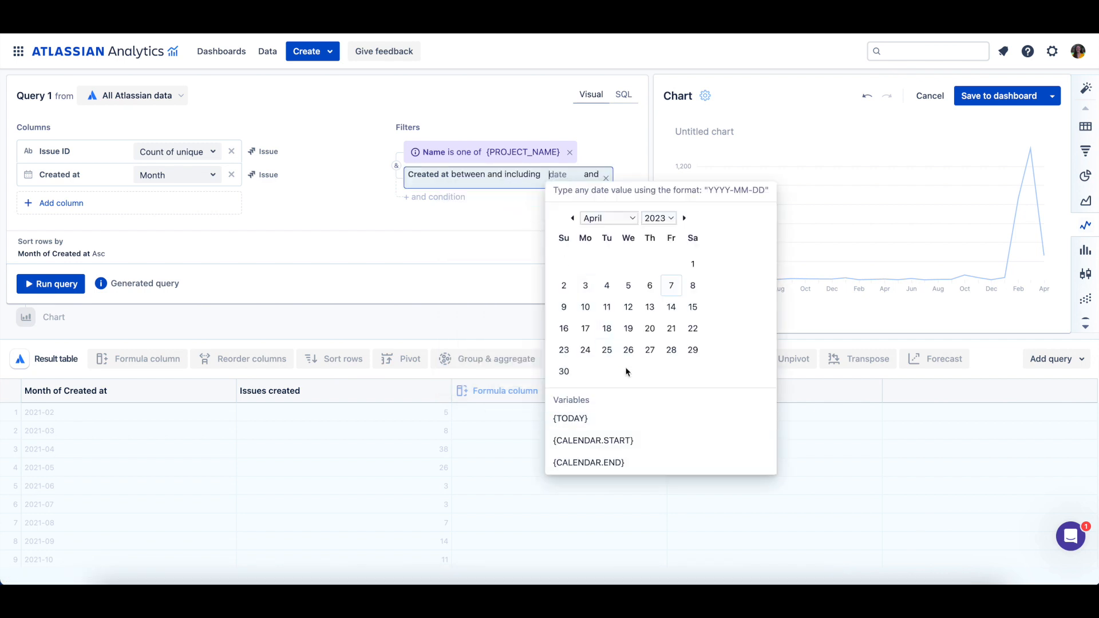
{"action": "left_click", "coordinate": [593, 441]}
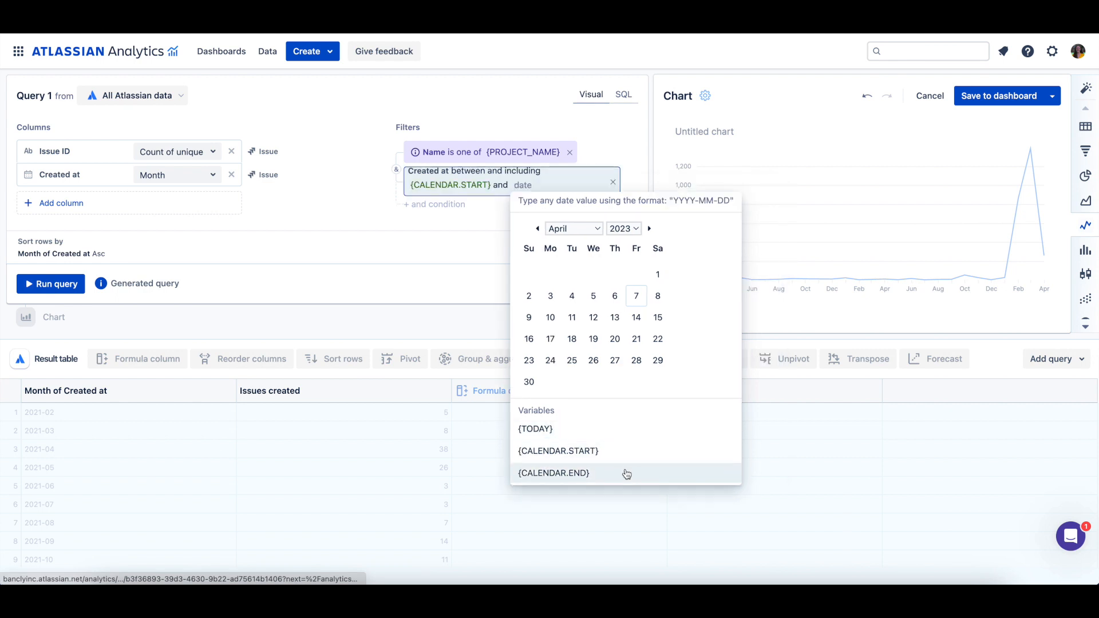
{"action": "left_click", "coordinate": [553, 473]}
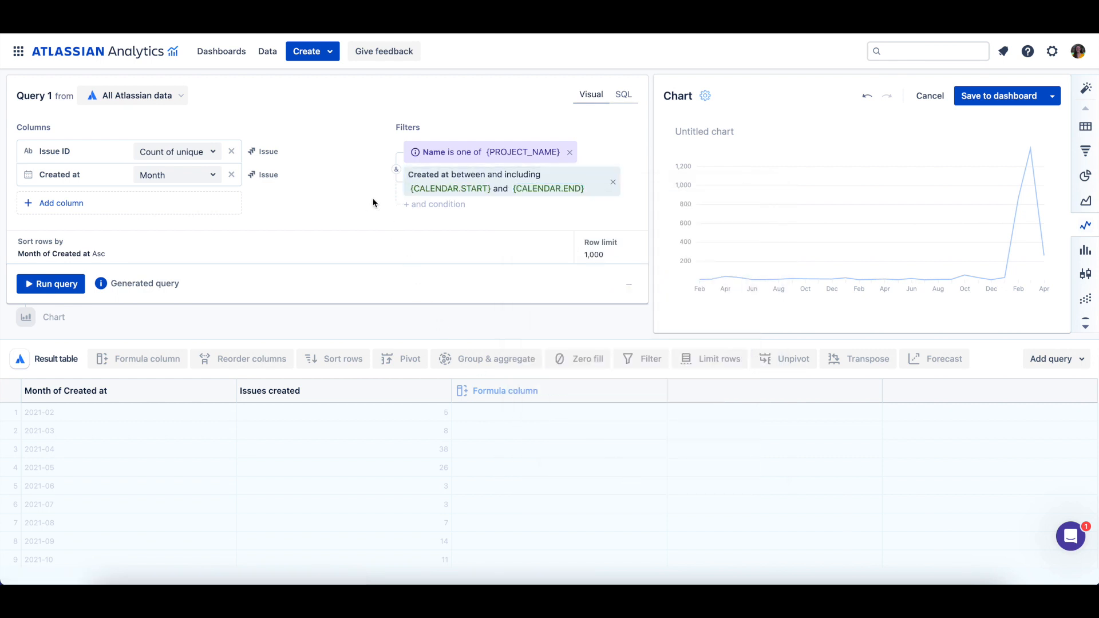
{"action": "mouse_move", "coordinate": [391, 159]}
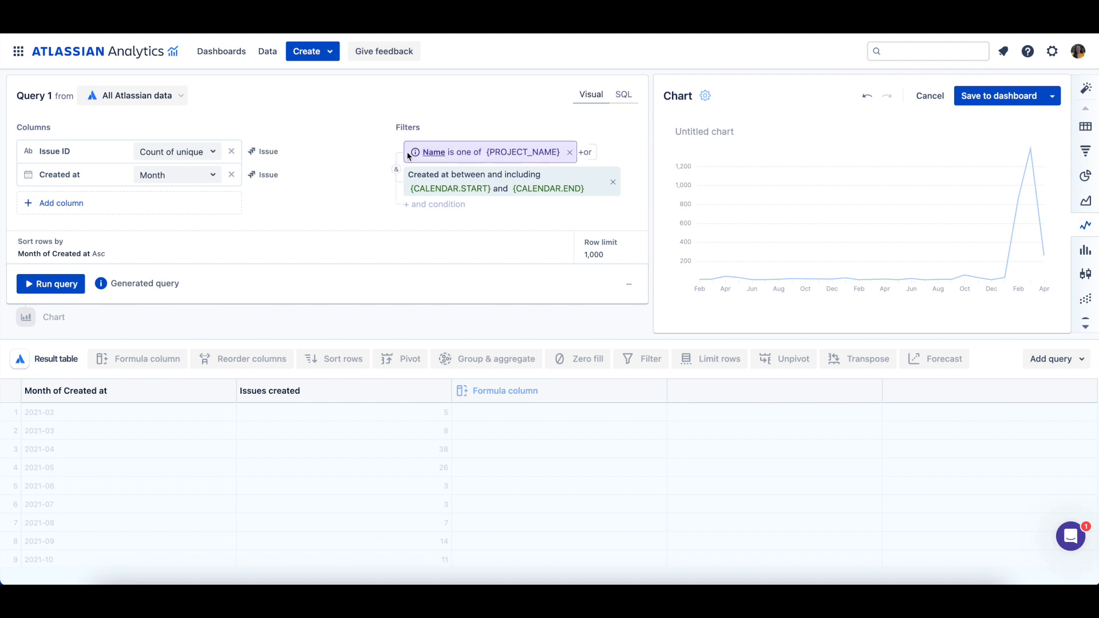
{"action": "left_click", "coordinate": [512, 181]}
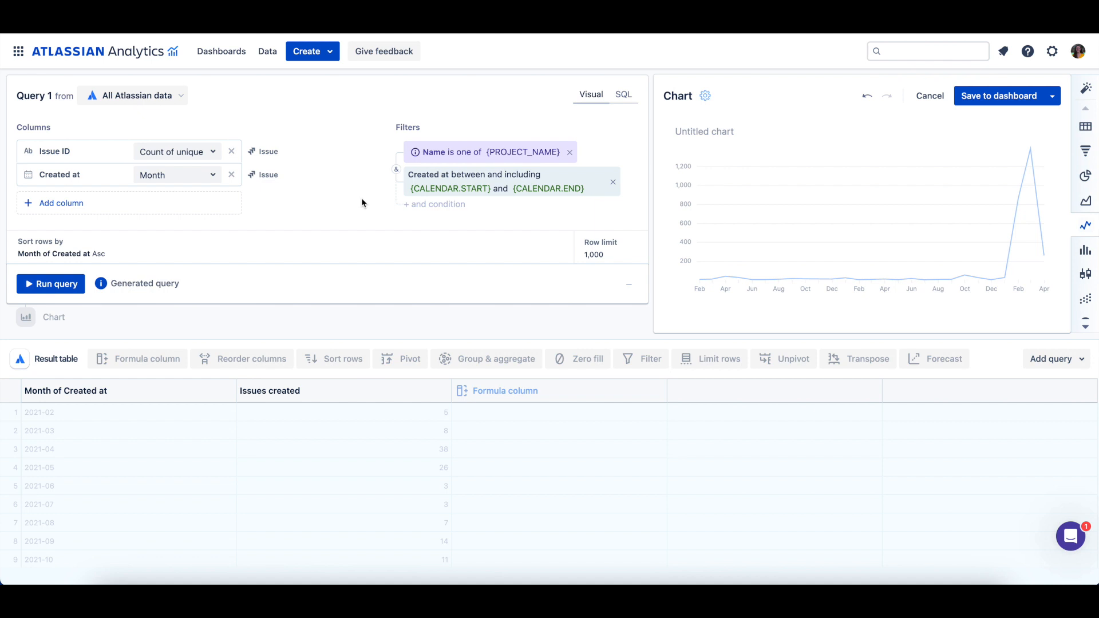
{"action": "mouse_move", "coordinate": [51, 283]}
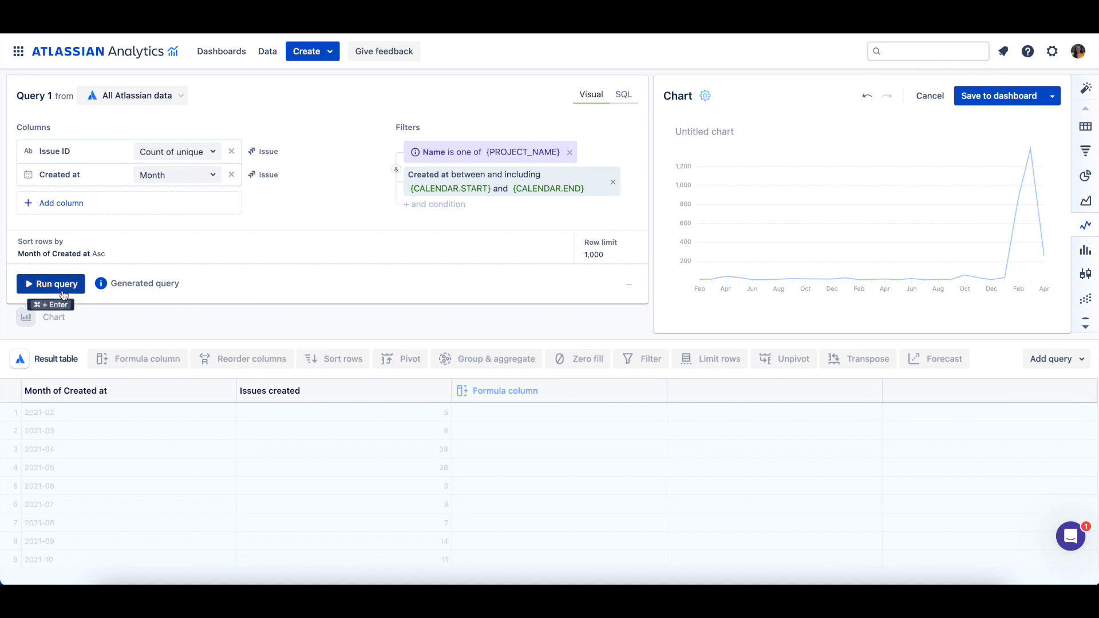
Step: Rerun the query, now returning Jan–Apr 2023, and save the chart to the dashboard
{"action": "left_click", "coordinate": [51, 284]}
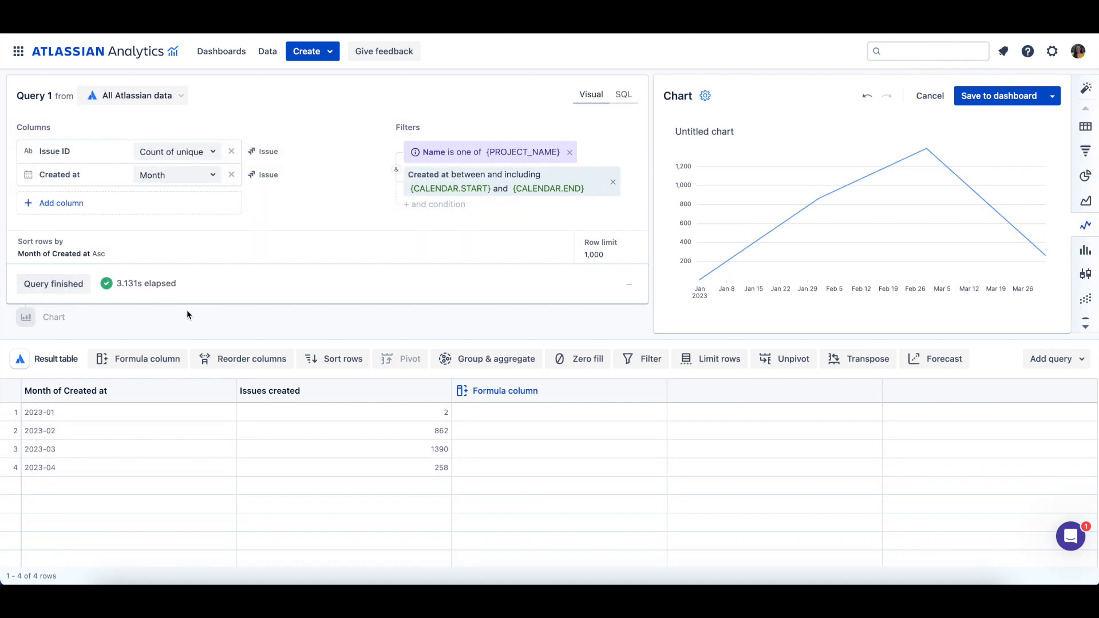
{"action": "mouse_move", "coordinate": [998, 96]}
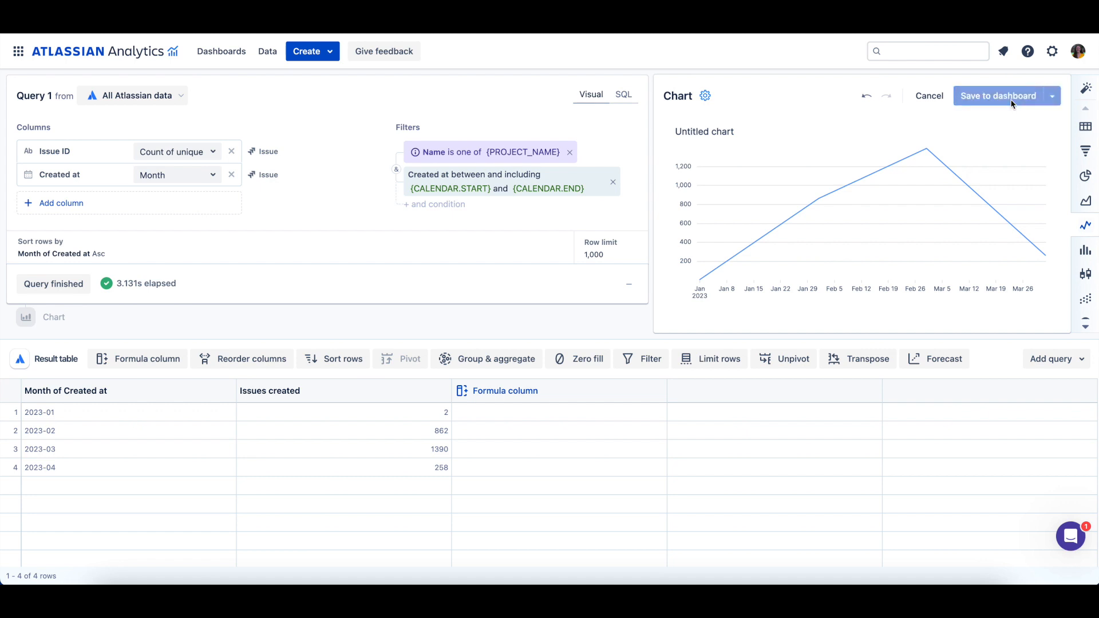
{"action": "left_click", "coordinate": [997, 96]}
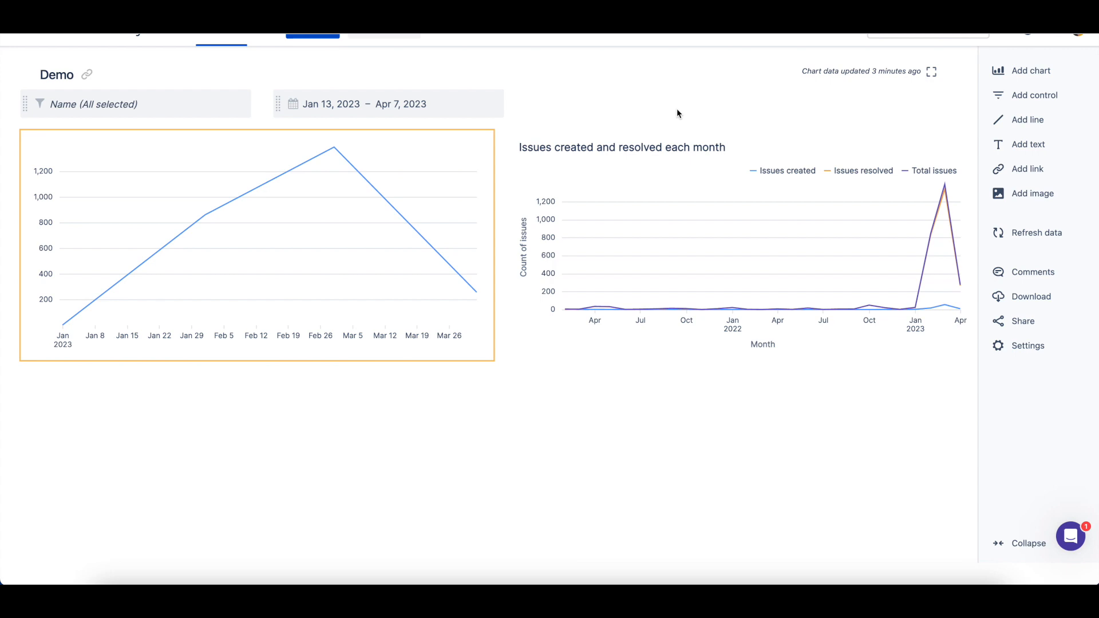
{"action": "mouse_move", "coordinate": [612, 113]}
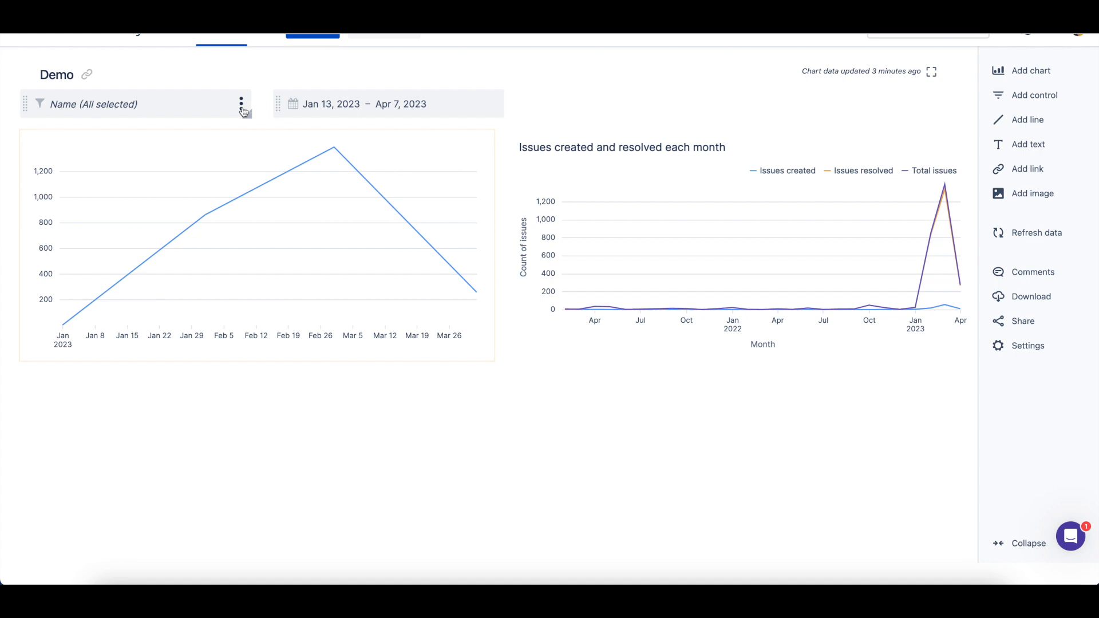
Step: Select Central Operations and Change Management in the Name control
{"action": "left_click", "coordinate": [242, 104]}
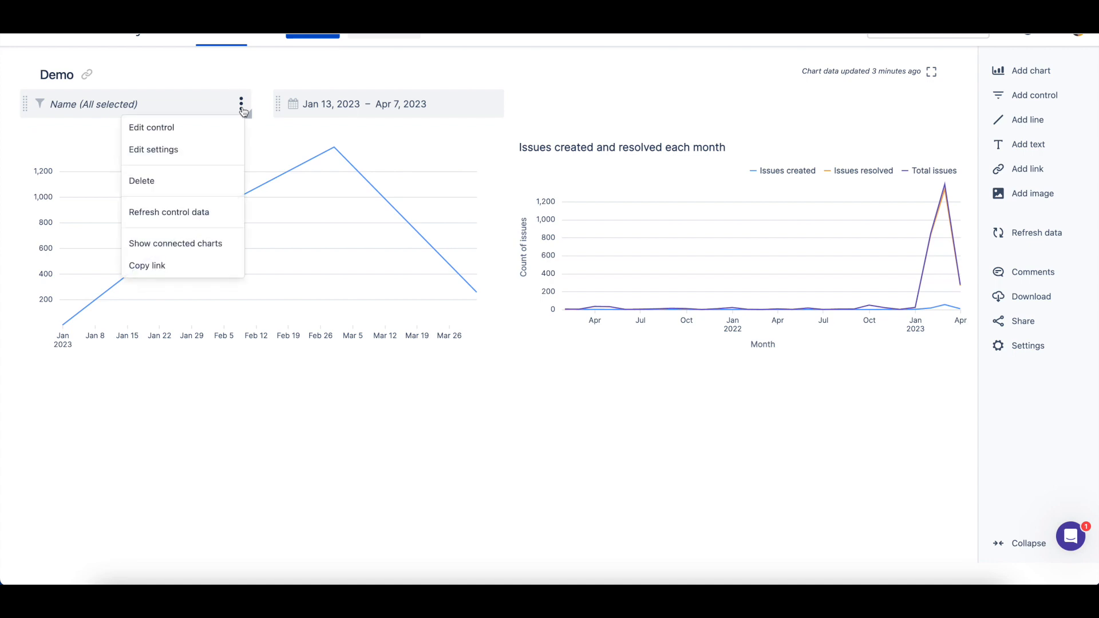
{"action": "mouse_move", "coordinate": [182, 244]}
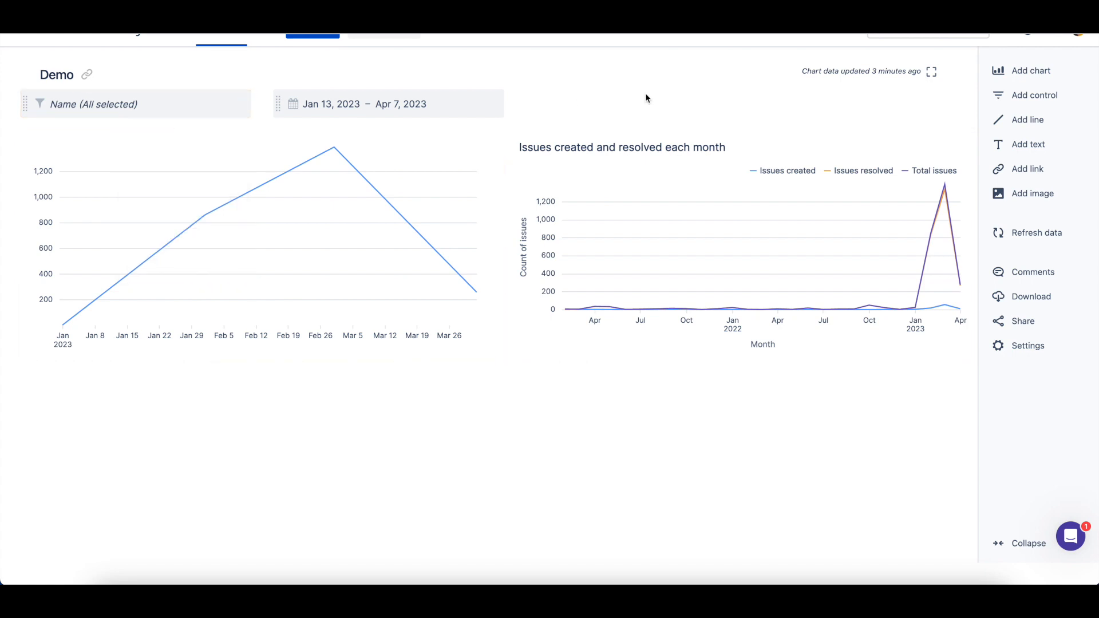
{"action": "left_click", "coordinate": [93, 104]}
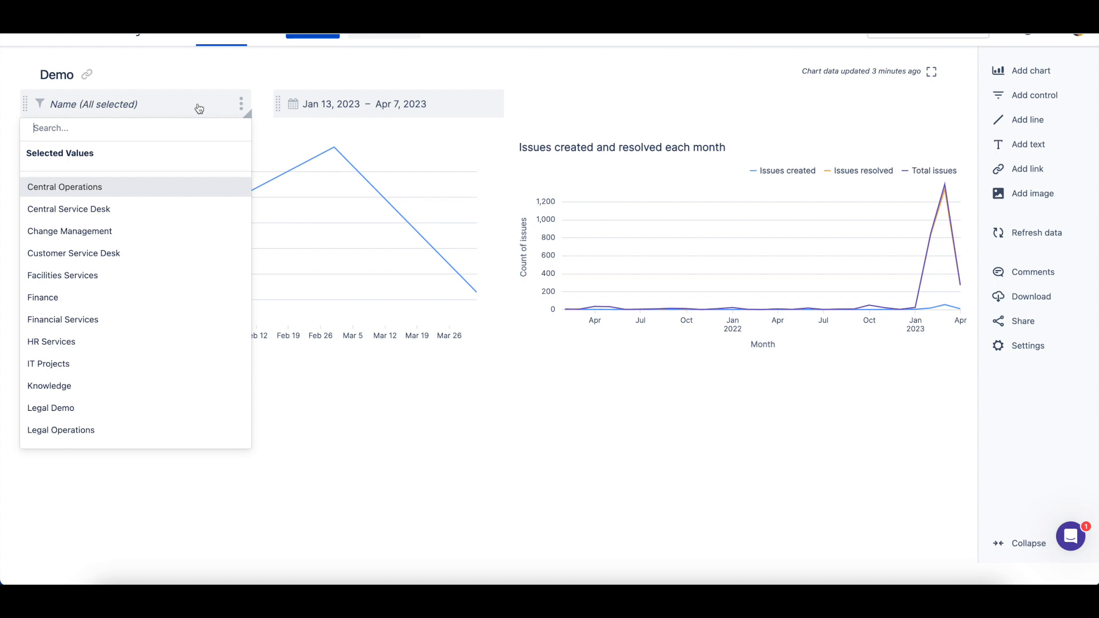
{"action": "left_click", "coordinate": [69, 230]}
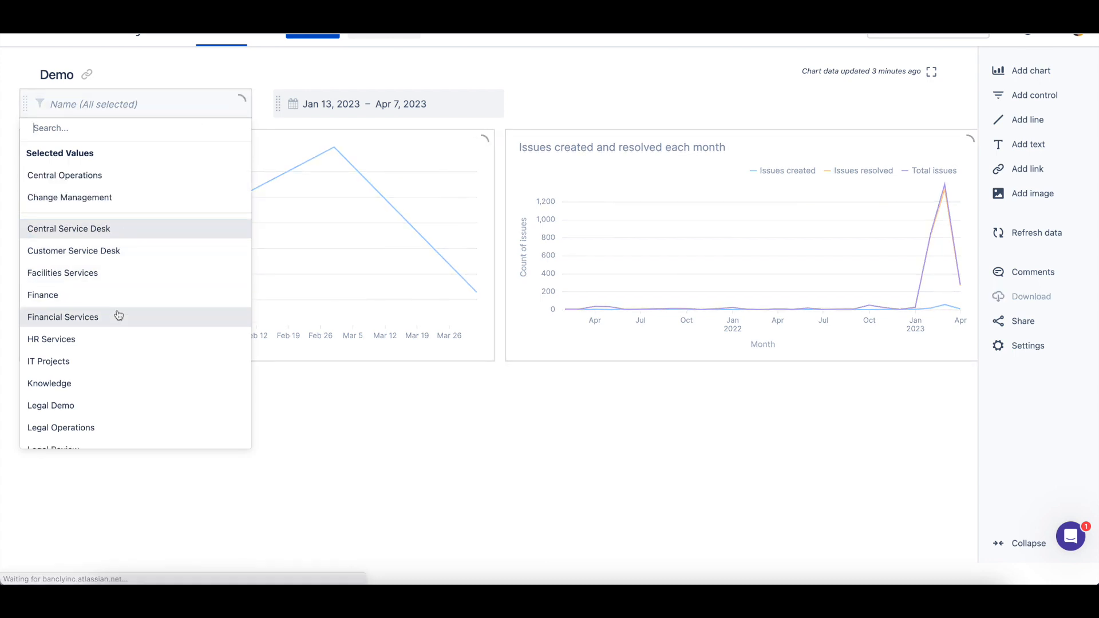